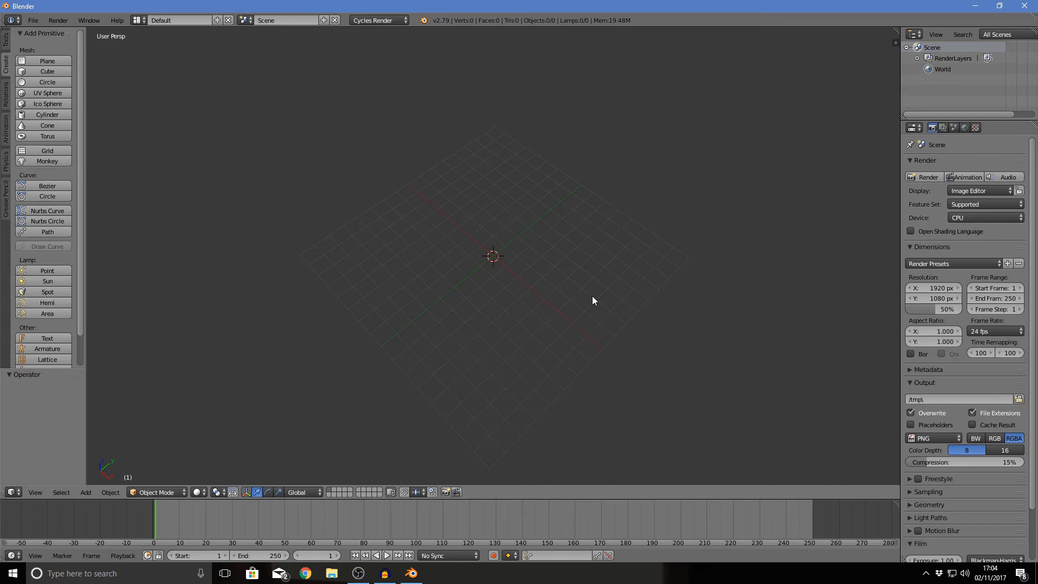
mouse_move(598, 301)
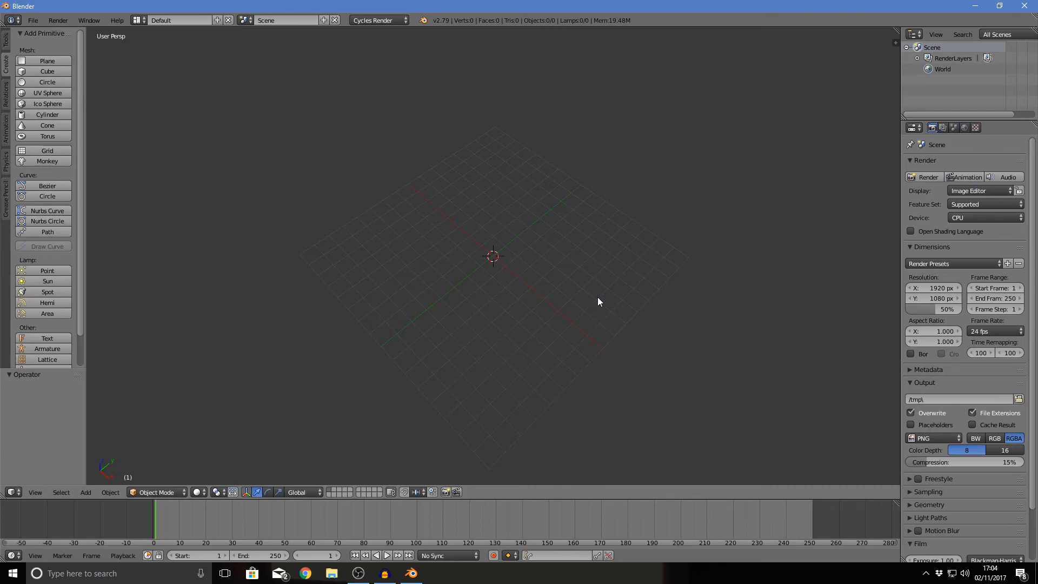
mouse_move(492, 192)
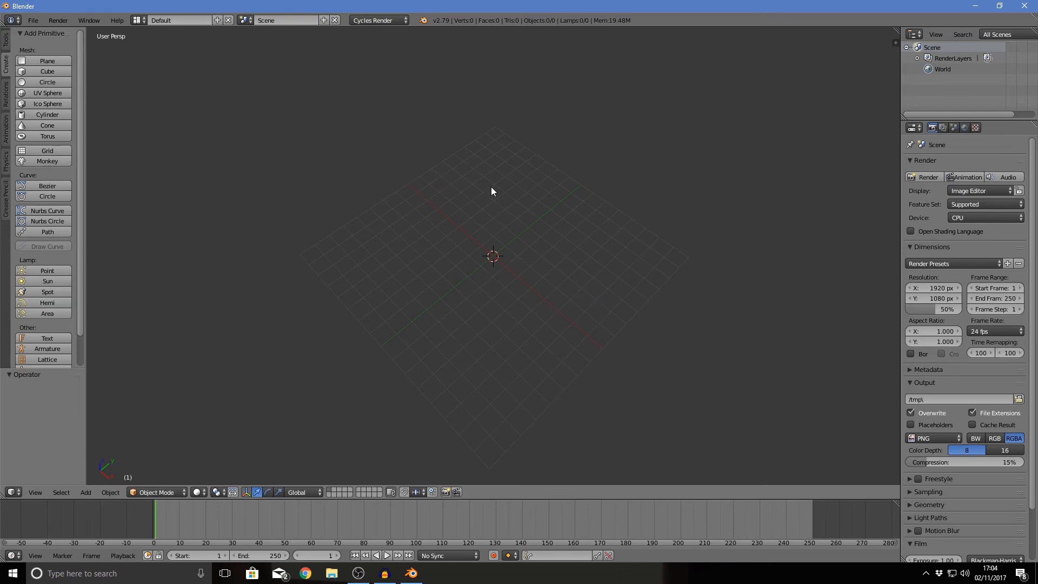
mouse_move(555, 197)
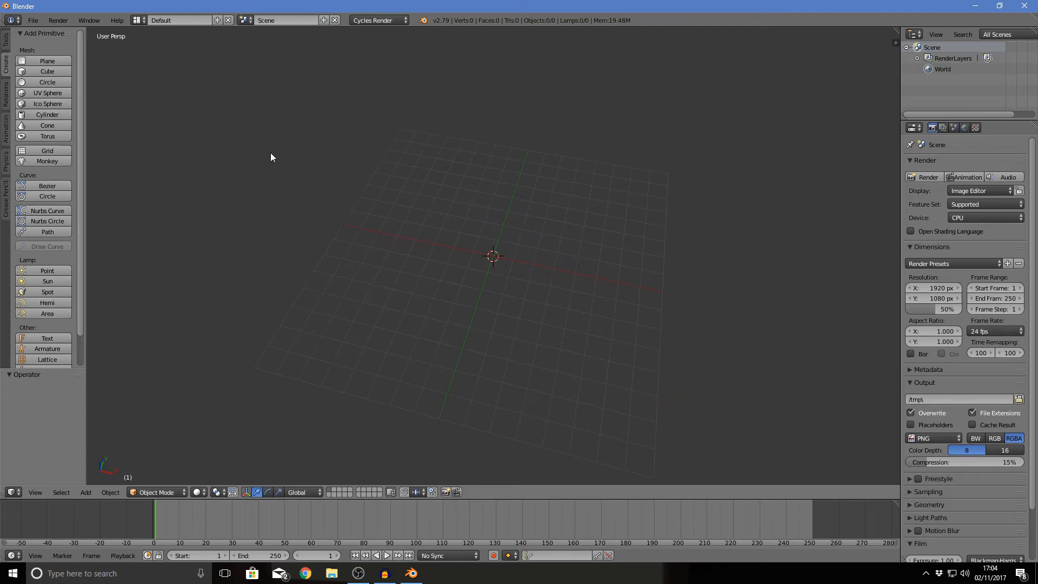
mouse_move(684, 148)
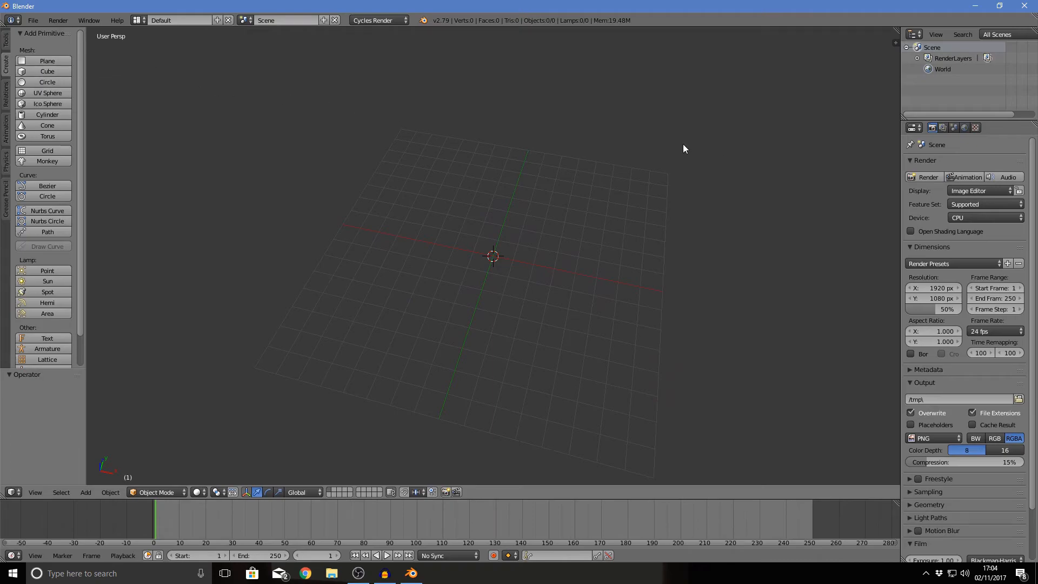
Step: Add a plane, scale it up, and rename it Floor/pa in the outliner
left_click(47, 60)
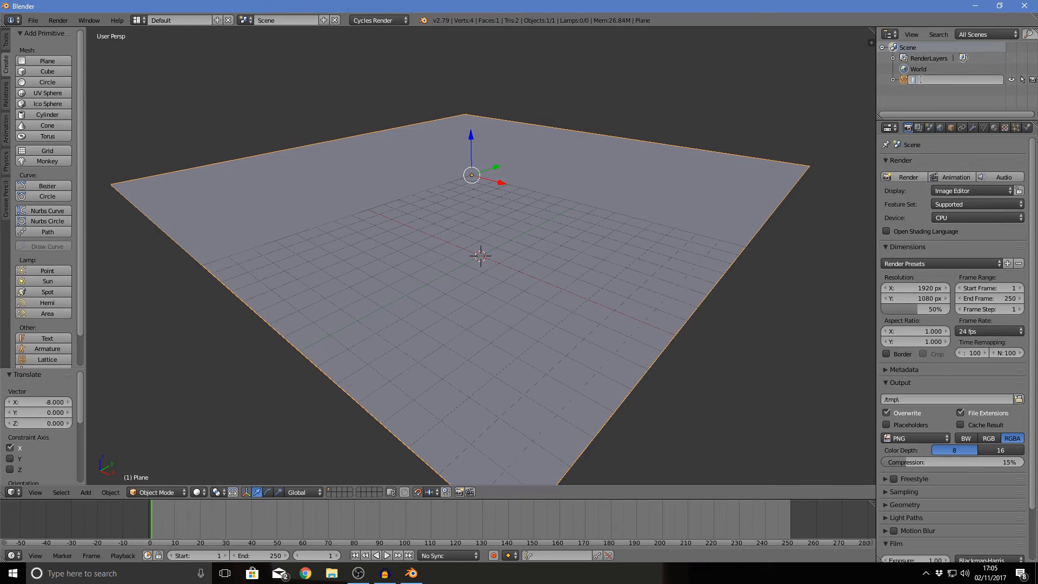
type("Floor/pa")
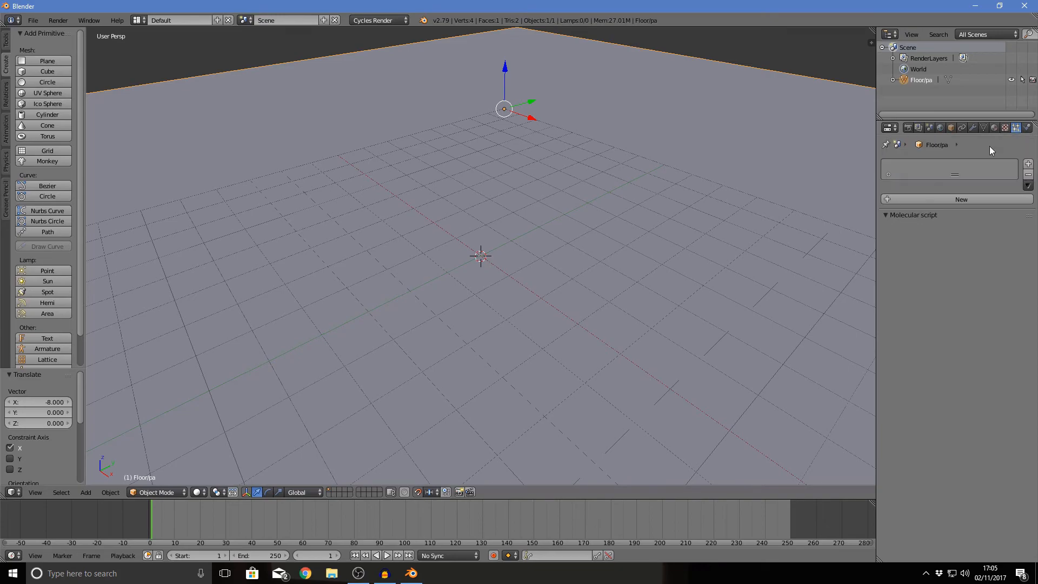
Step: Add a default particle system to Floor/pa, preview the falling particles, then return to frame 0
left_click(961, 200)
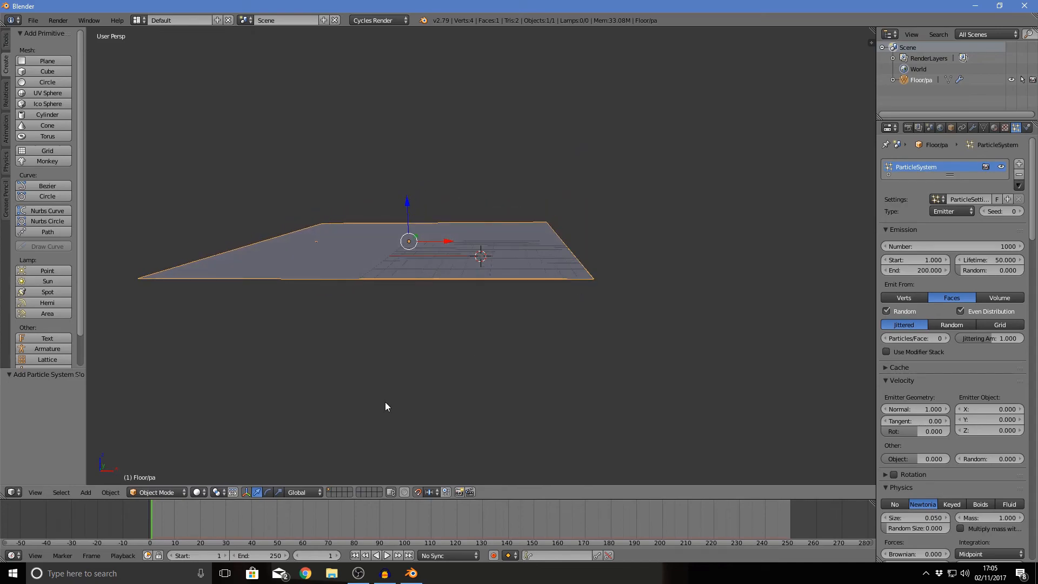
left_click(387, 555)
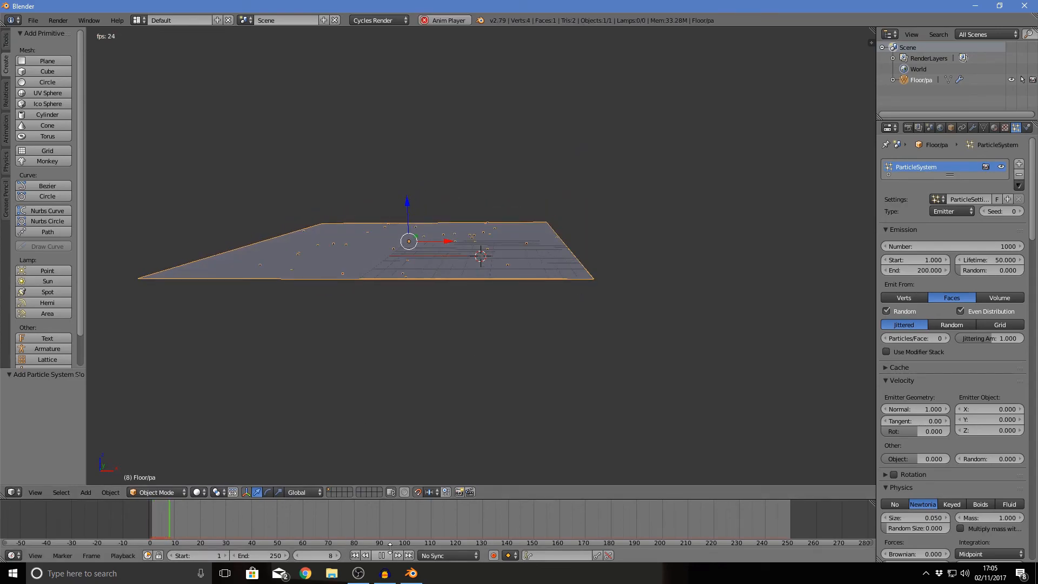
left_click(382, 555)
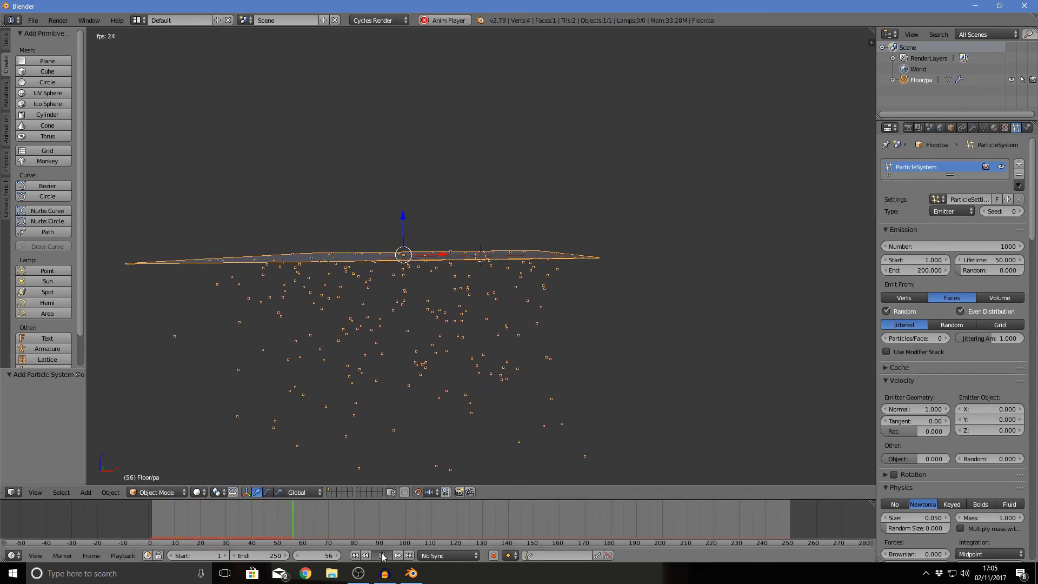
left_click(363, 555)
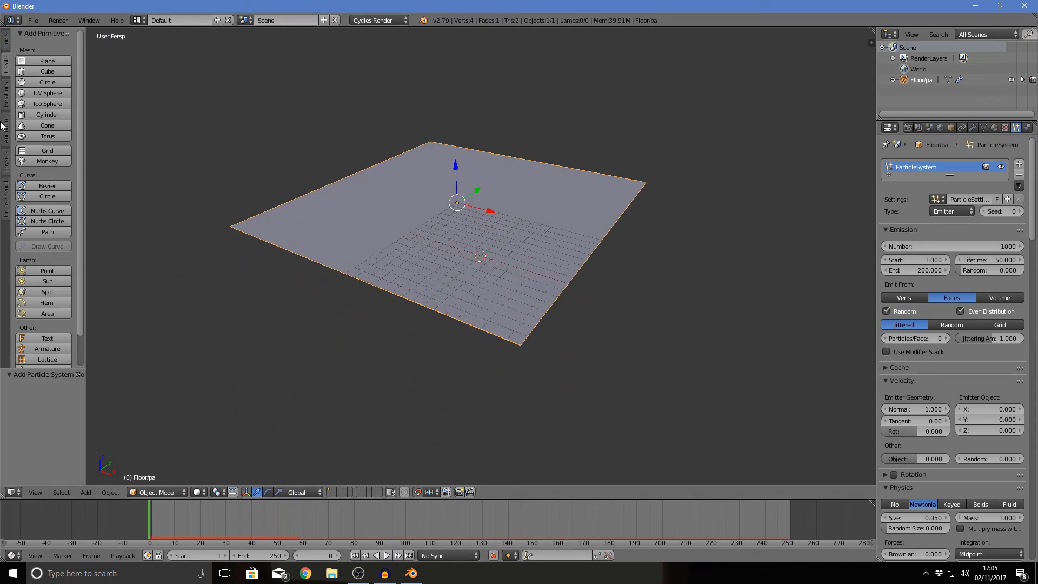
mouse_move(362, 192)
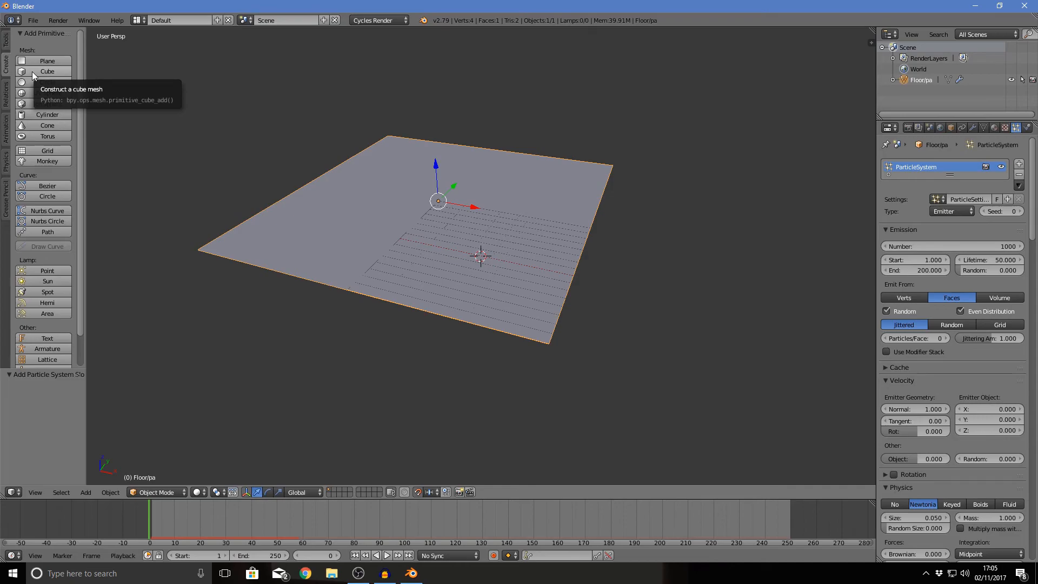
Step: Add a cube and scale its mesh by 3 along Z in Edit Mode
left_click(47, 70)
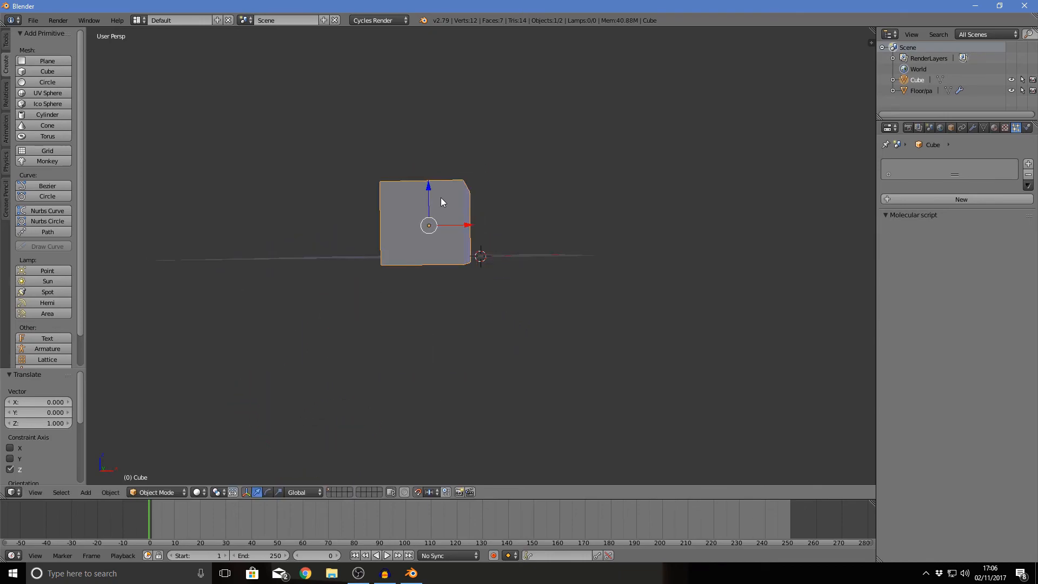
key("Tab")
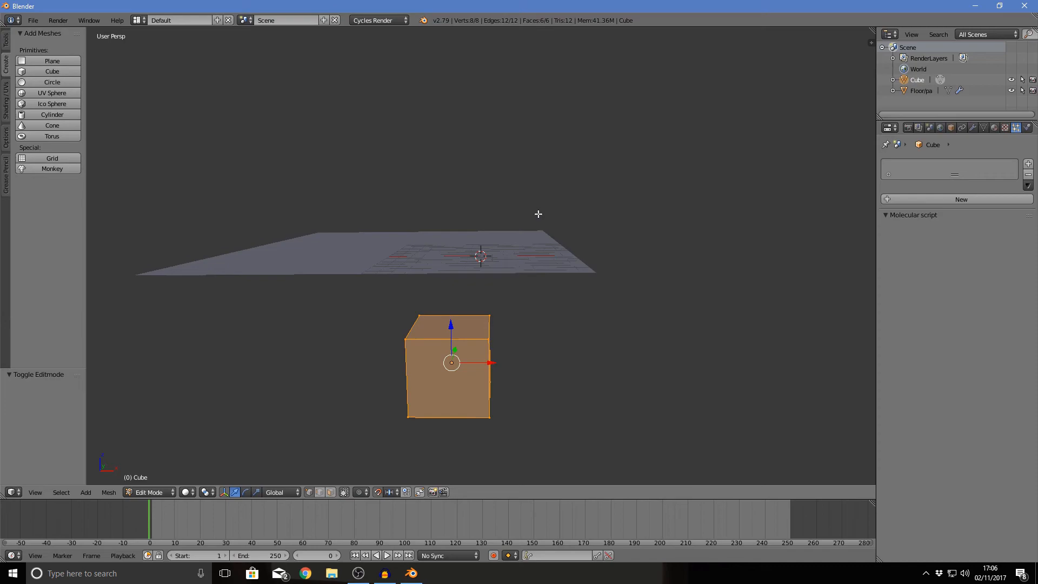
type("3.000")
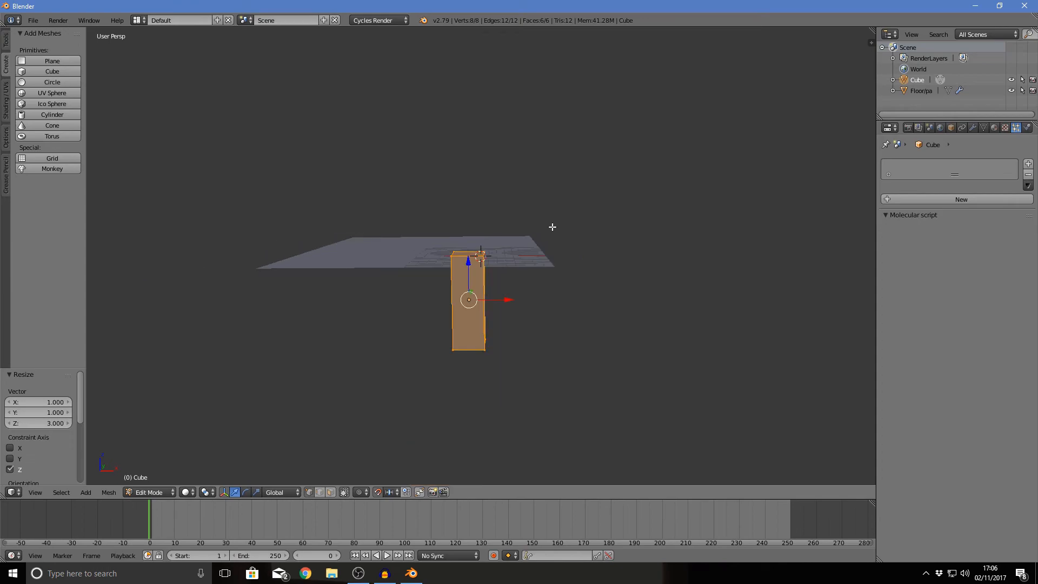
key("Tab")
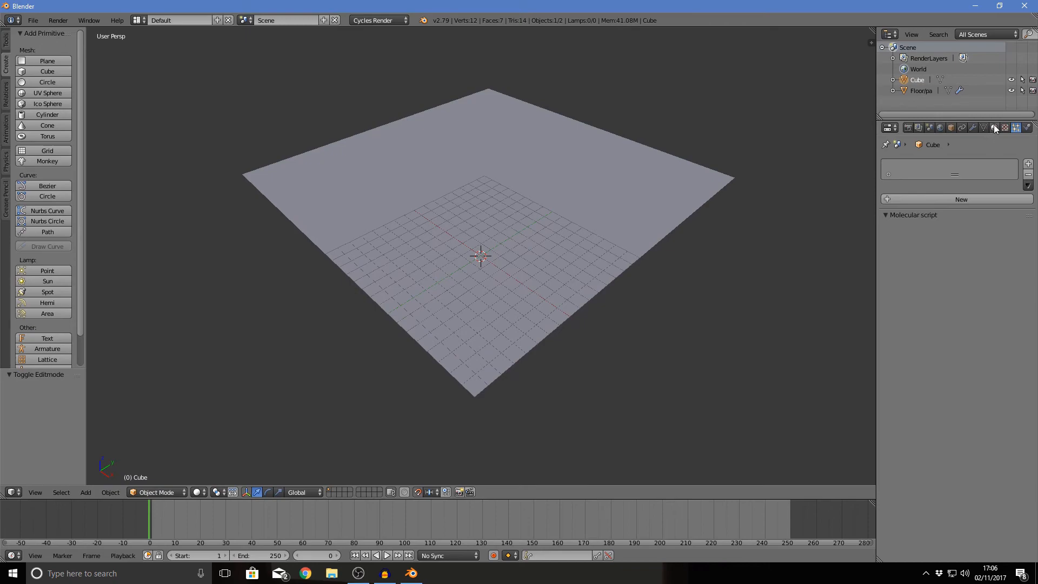
Step: Rename the cube to par in the outliner
double_click(917, 79)
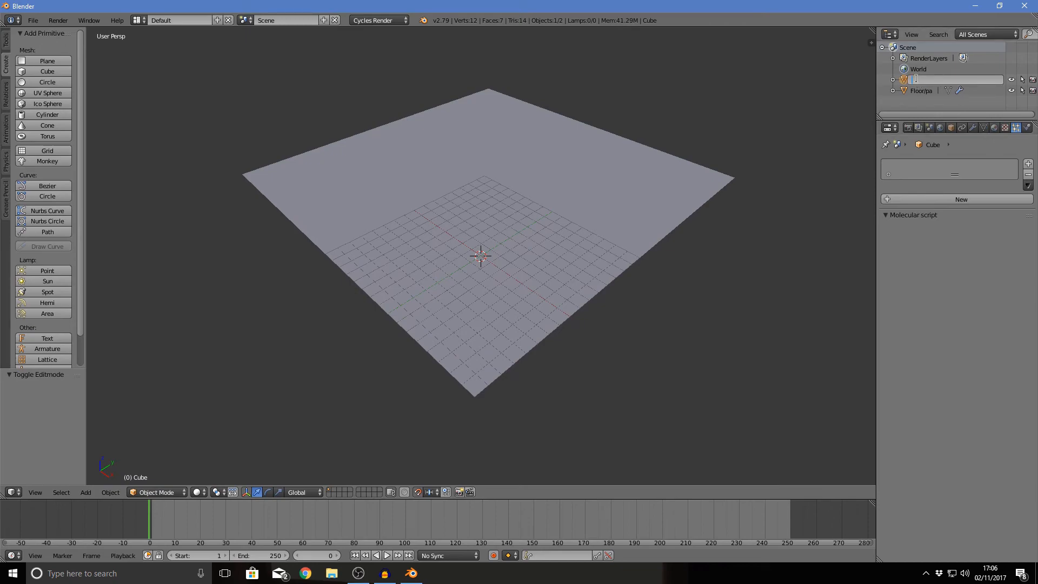
type("bace")
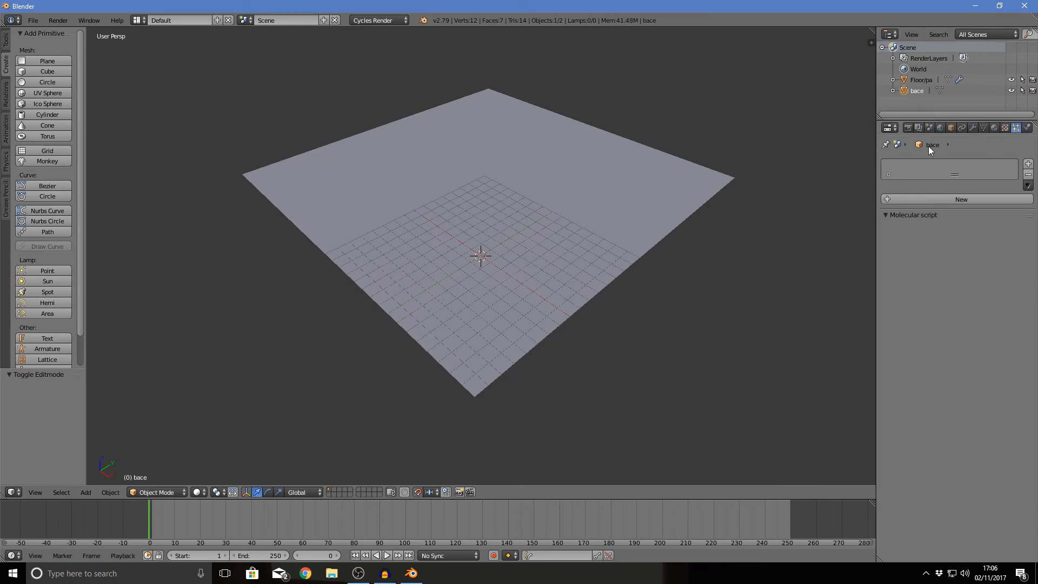
double_click(917, 91)
type("par")
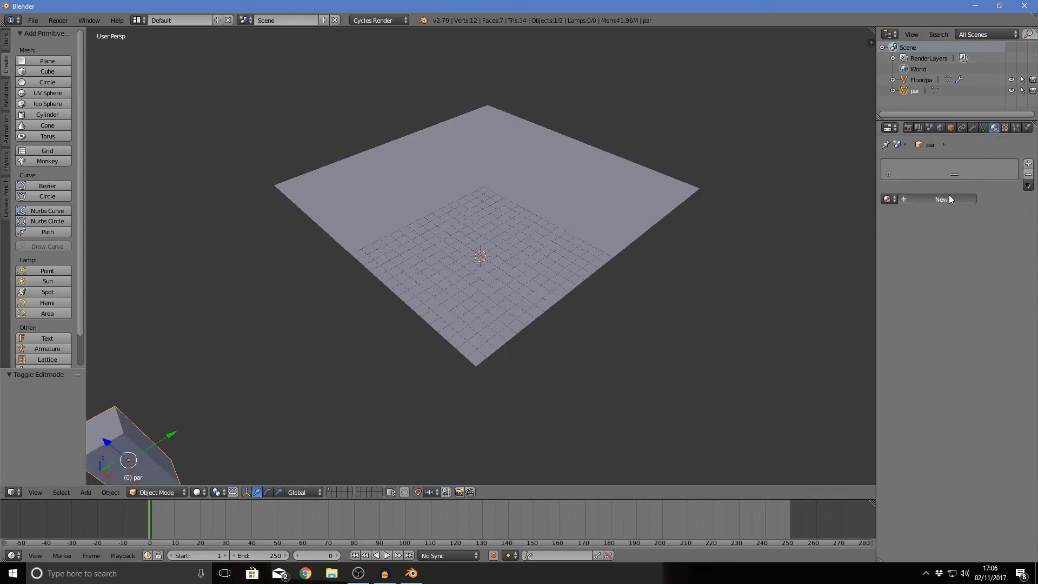
Step: Give par a new material named light with a blue Emission shader
left_click(941, 199)
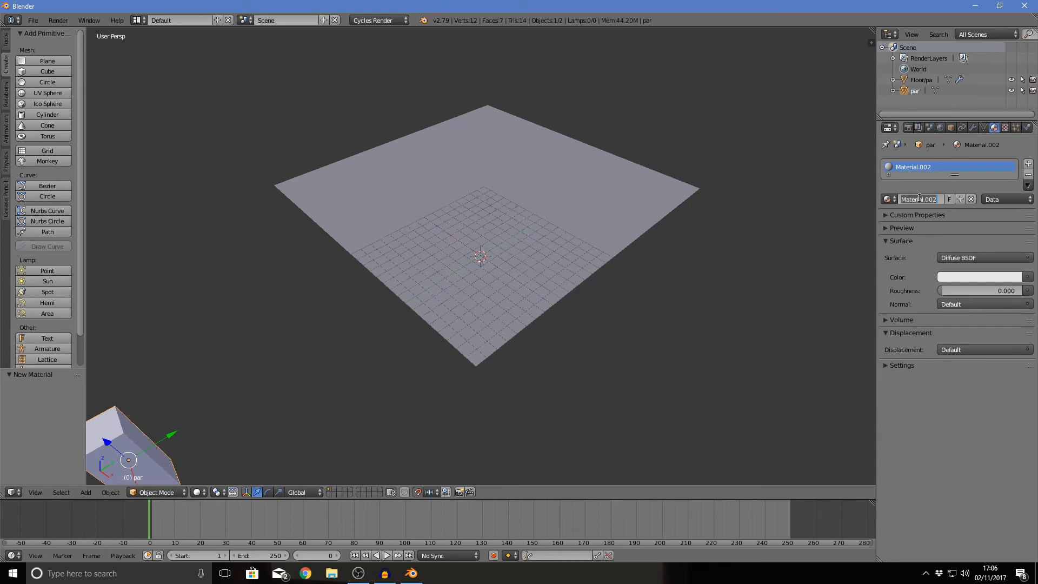
type("light")
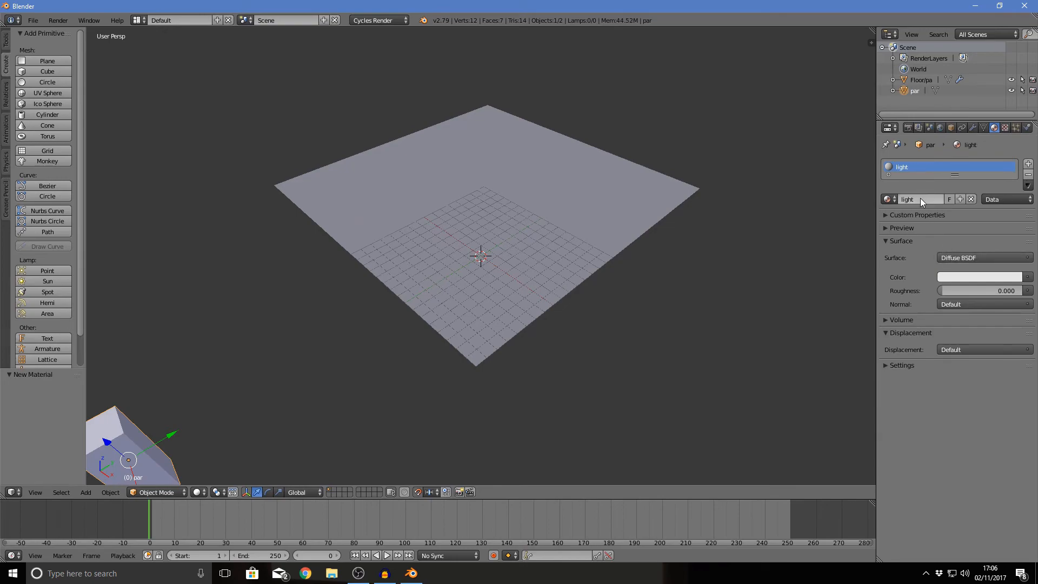
left_click(901, 228)
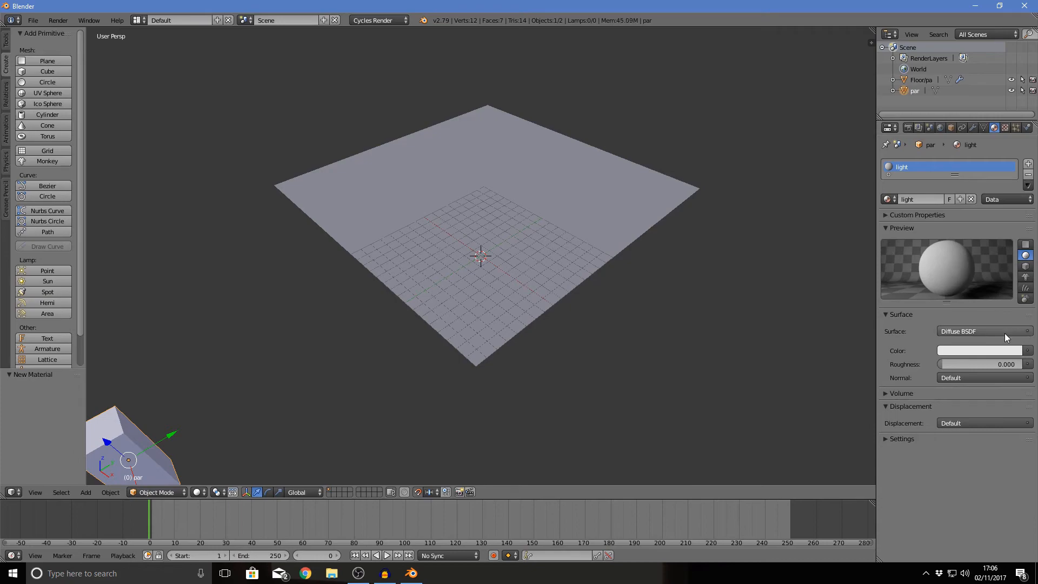
left_click(983, 331)
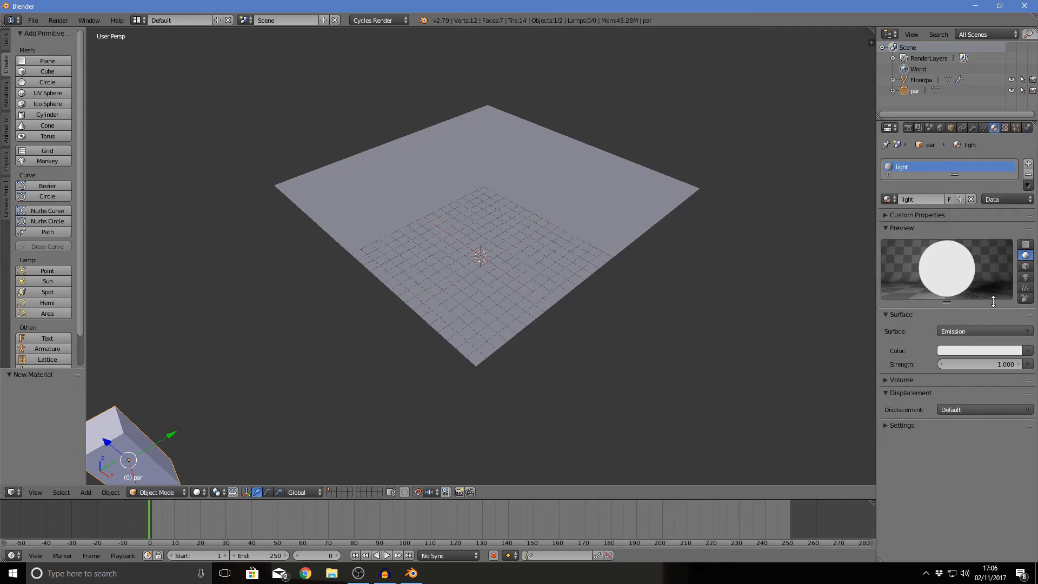
left_click(980, 350)
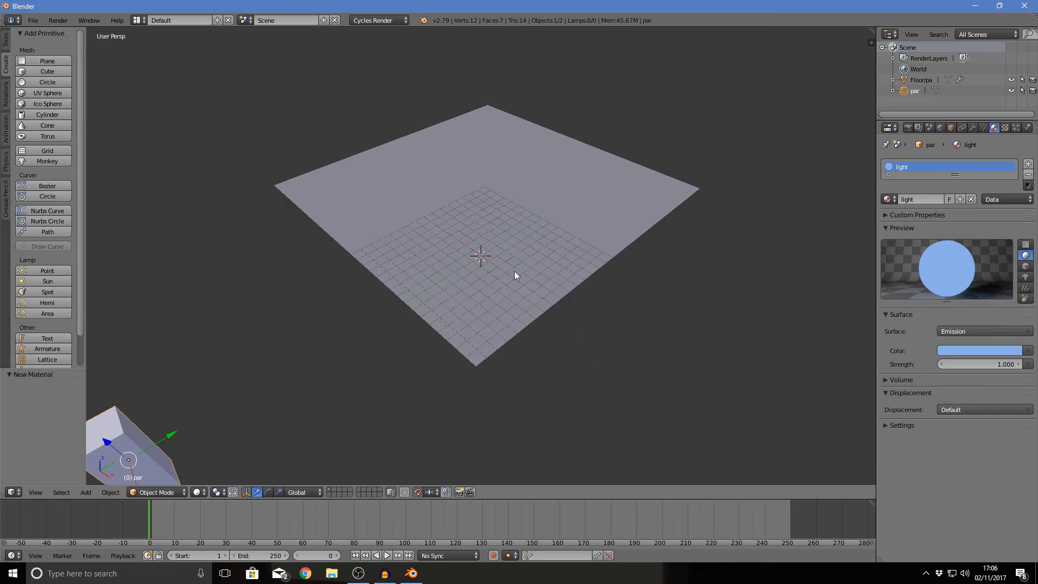
Step: Set Floor/pa's particle Render type to Object with par as the Dupli Object
left_click(920, 80)
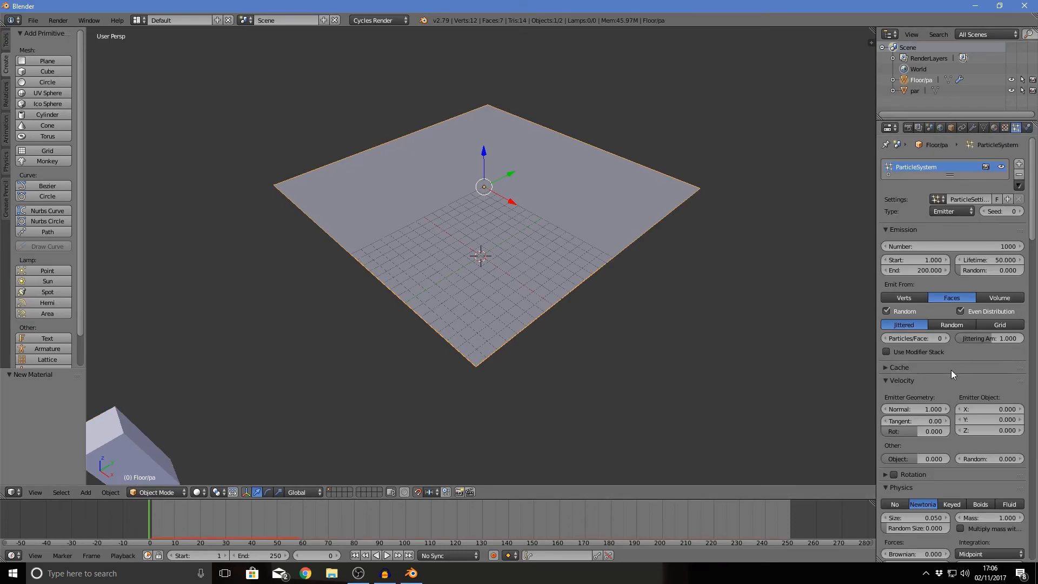
scroll("down", 3)
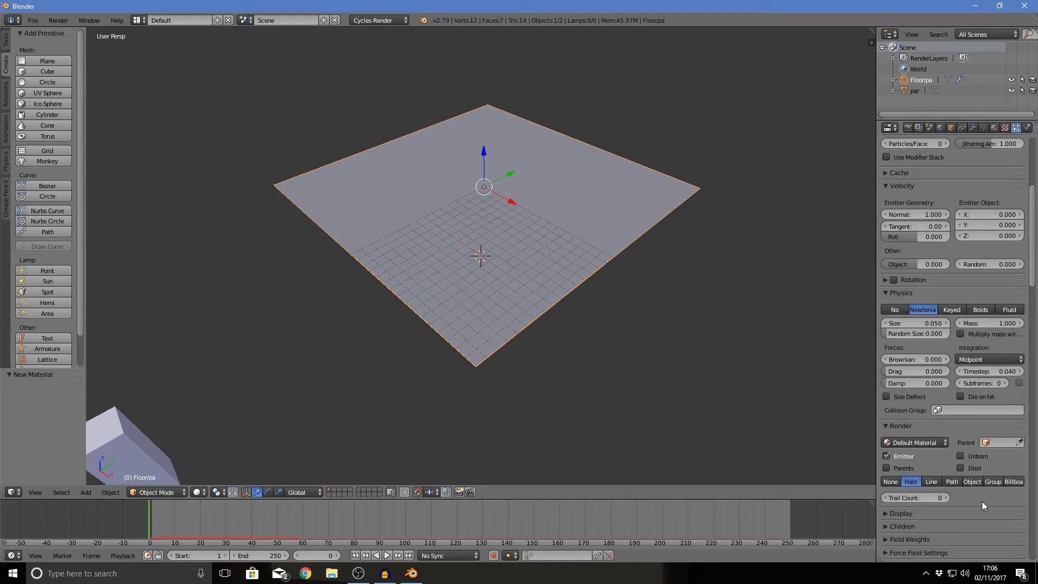
scroll("down", 3)
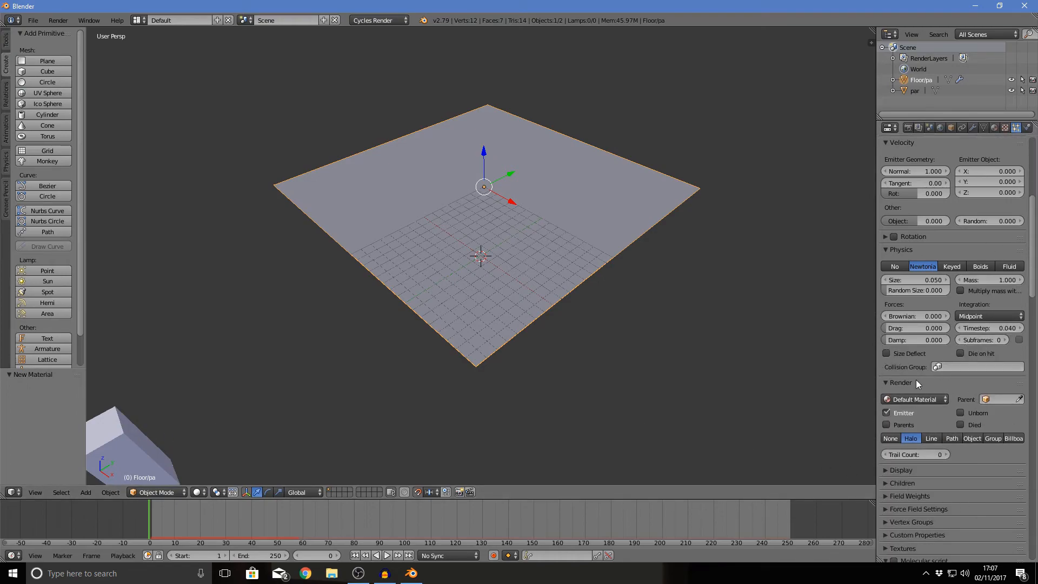
left_click(972, 437)
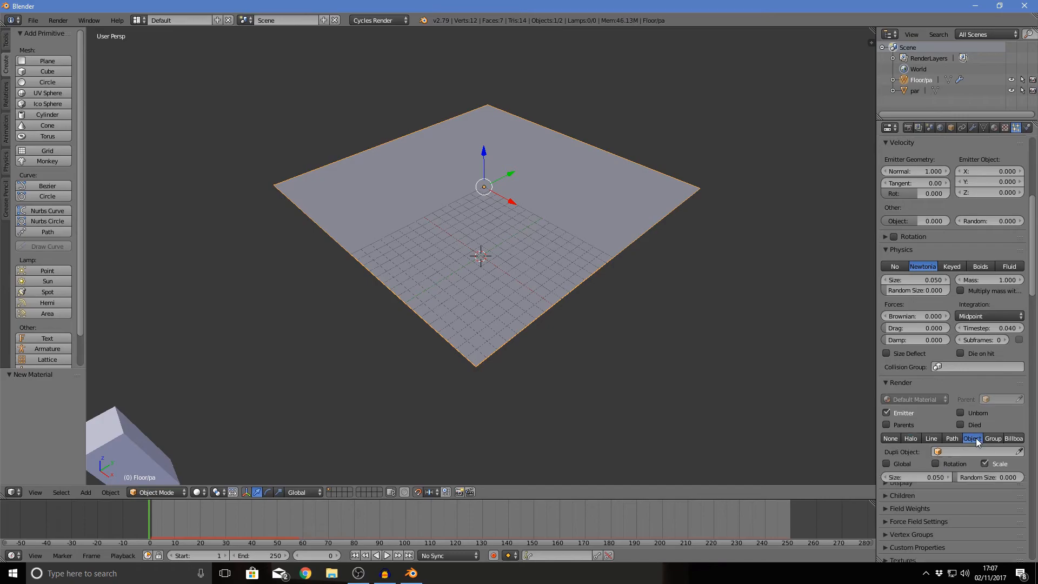
left_click(971, 452)
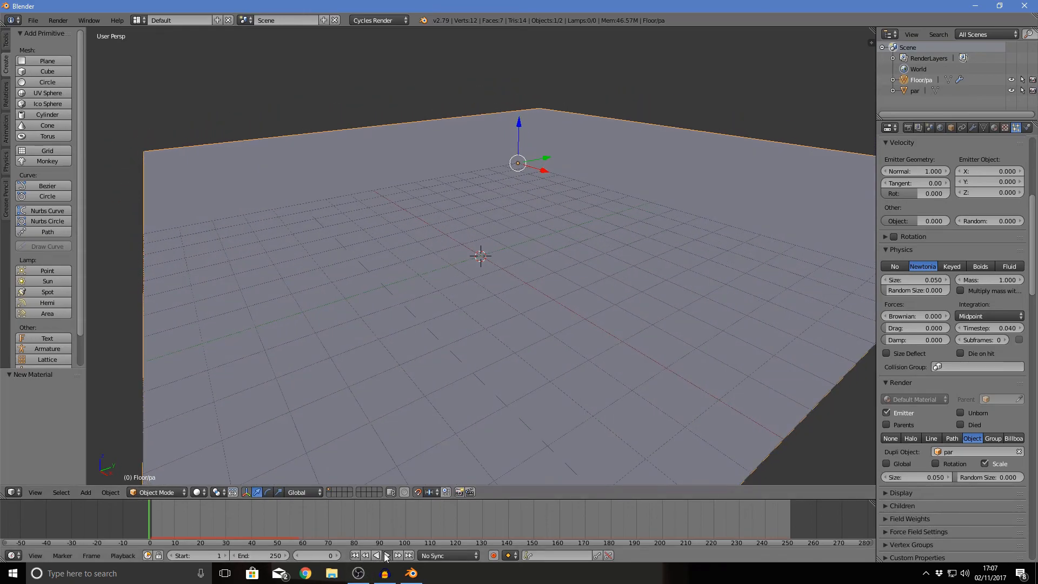
Step: Play the animation and preview the falling blue blocks in Rendered shading
left_click(386, 555)
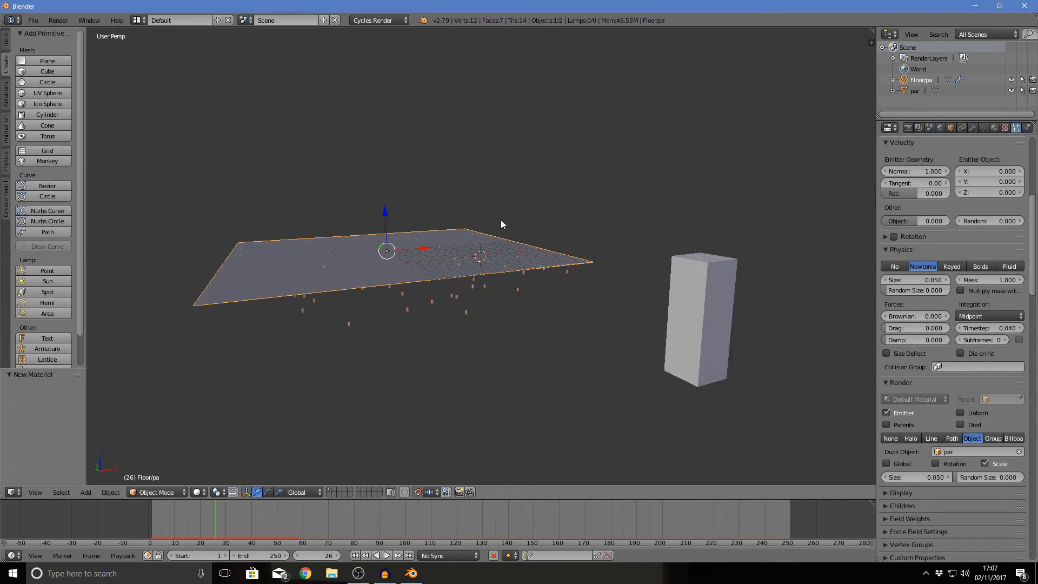
left_click(247, 492)
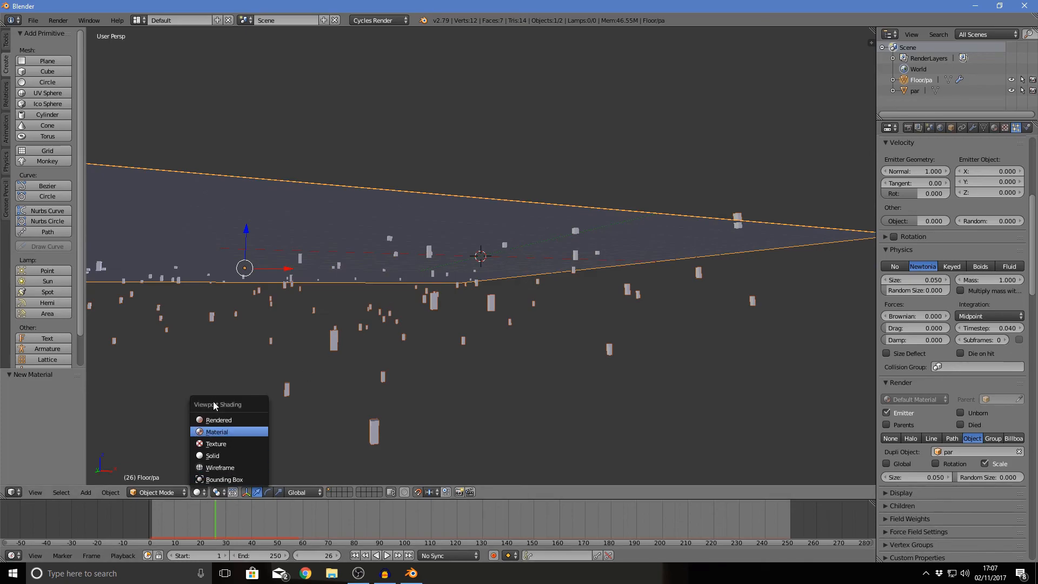
left_click(219, 419)
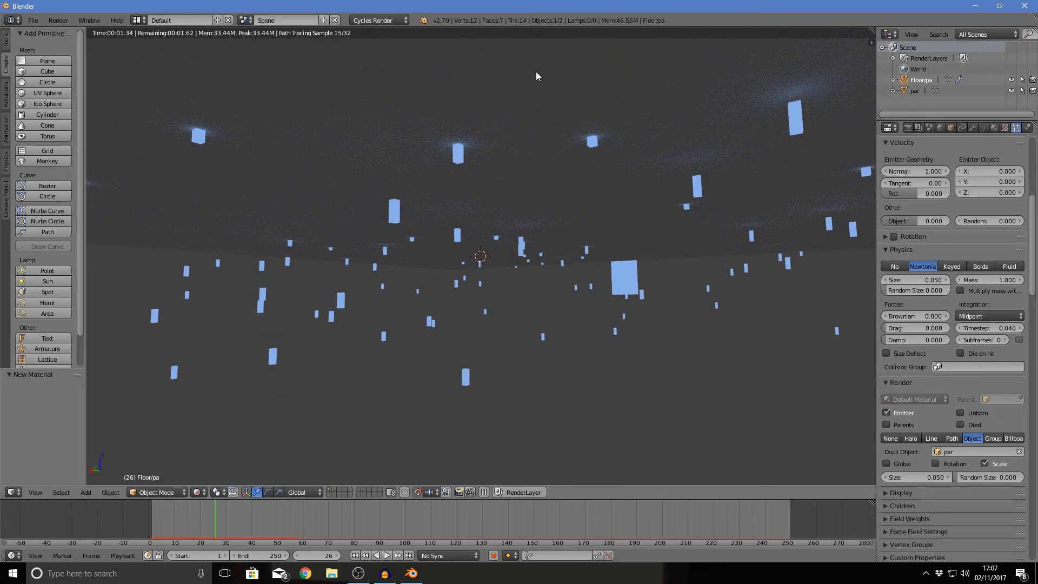
mouse_move(594, 265)
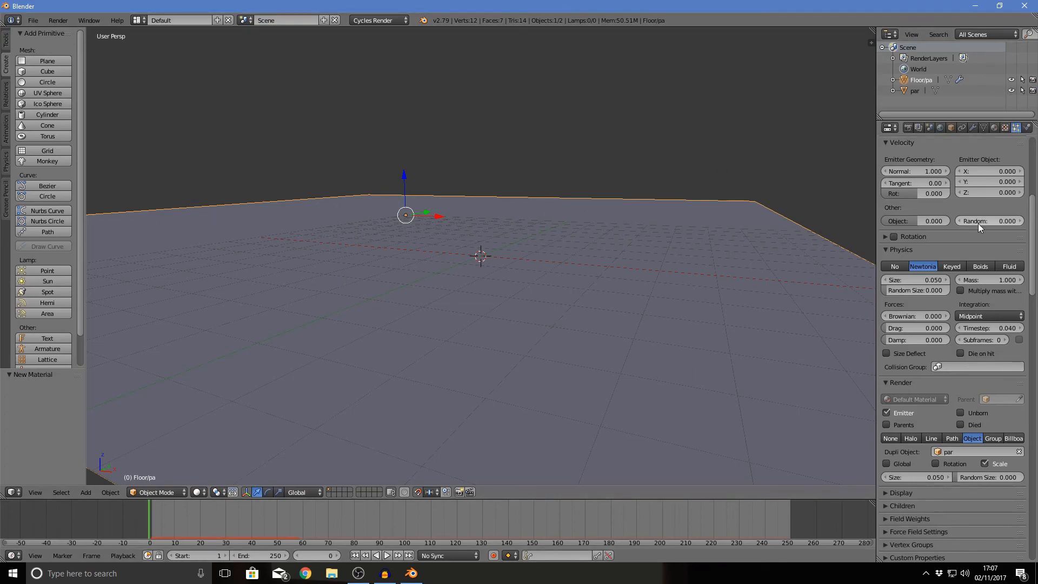
Step: Set the Emission Number of Floor/pa's particles to 10000
scroll("up", 3)
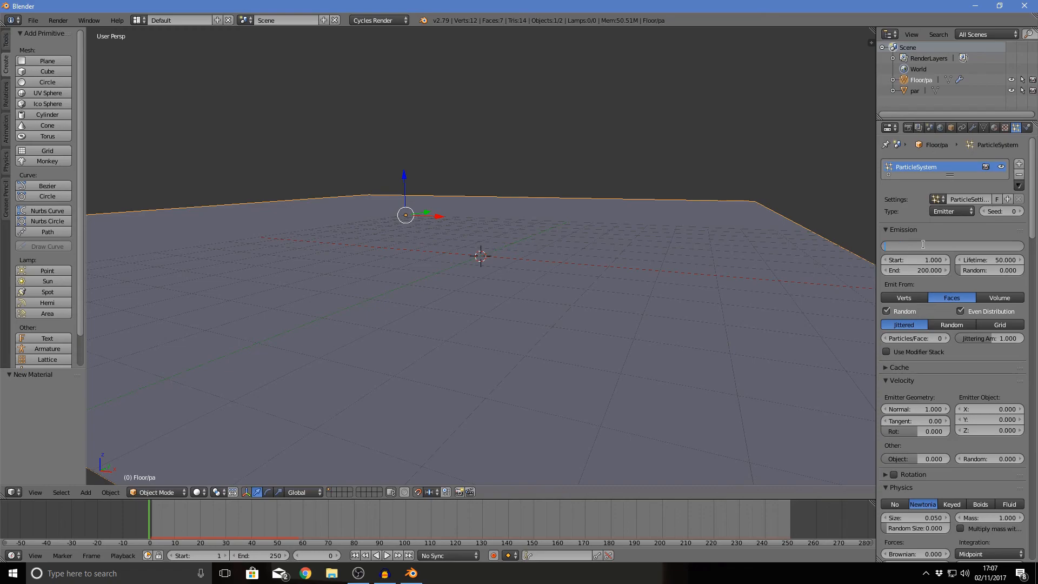
type("18")
type("10000")
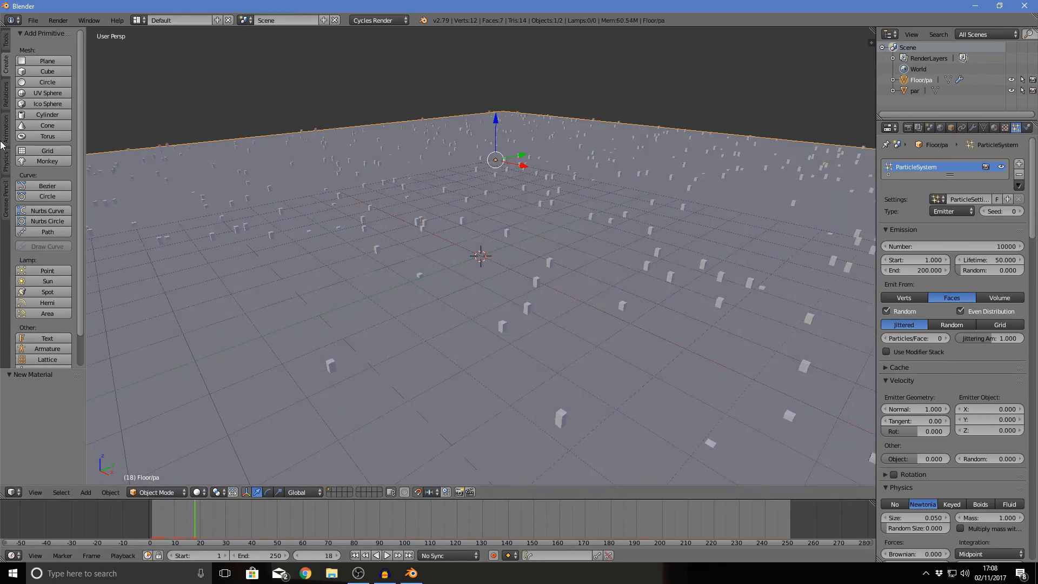
Step: Add a camera and align it to the current view of the block field
left_click(47, 357)
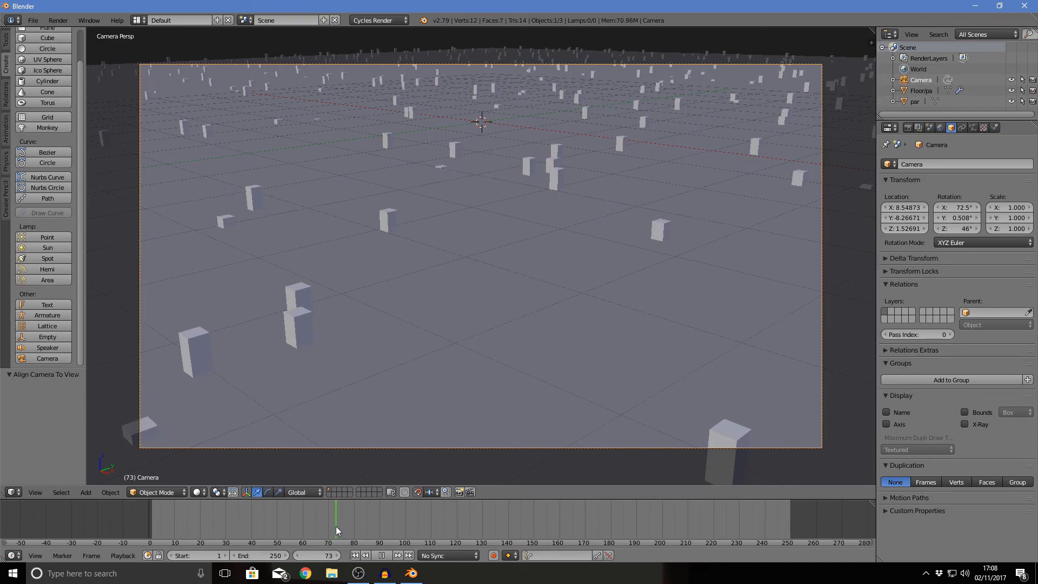
mouse_move(584, 252)
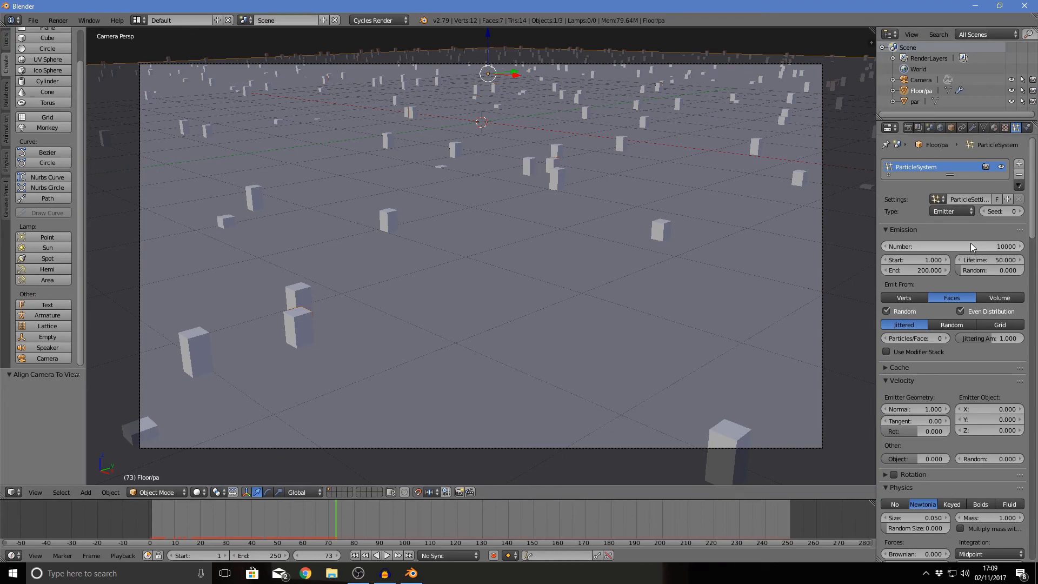
Step: Set the particle count to 15000 and play the animation, stopping at frame 24
left_click(952, 247)
type("15000")
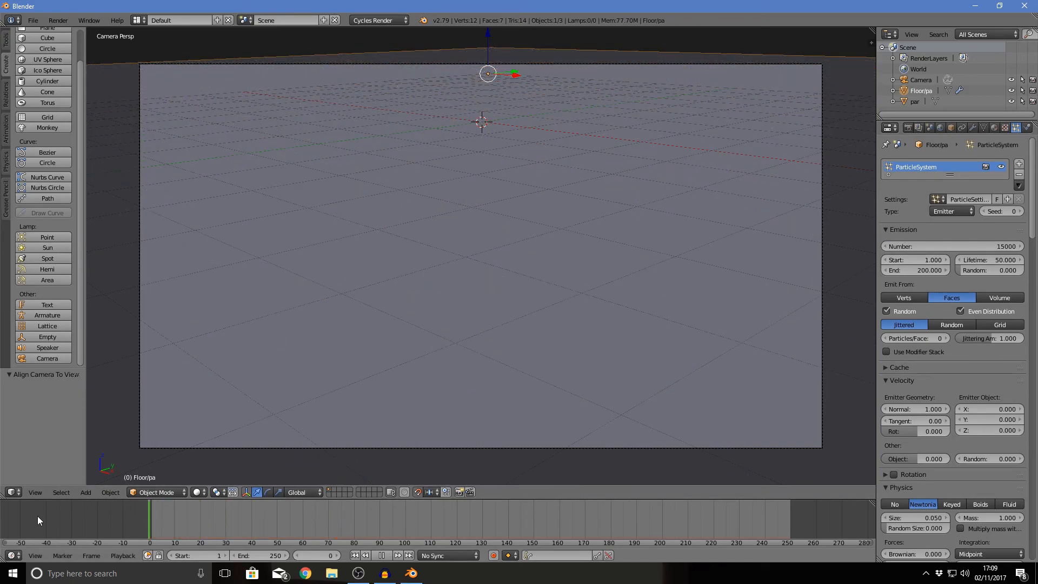
left_click(381, 554)
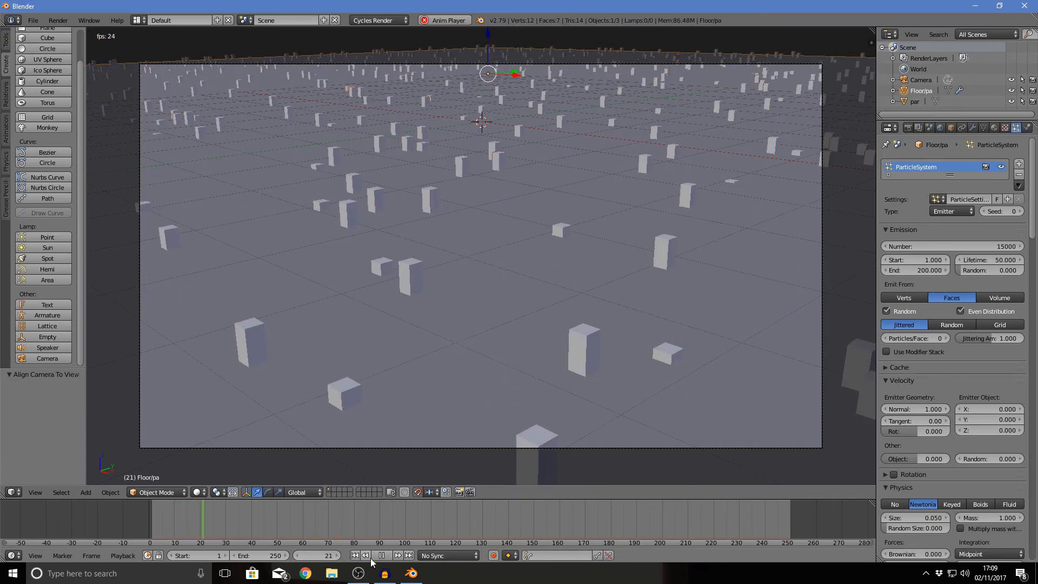
left_click(174, 522)
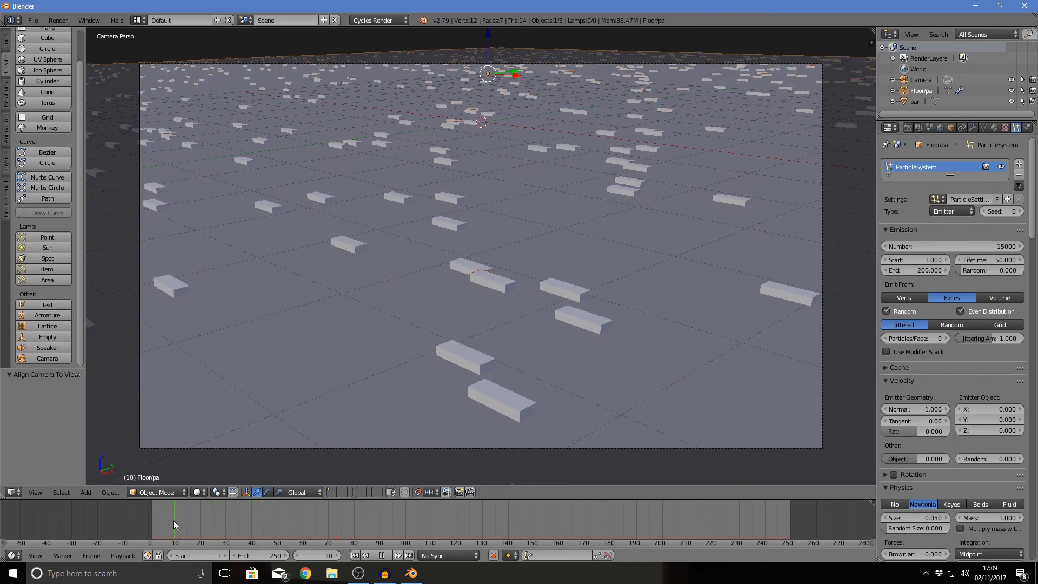
left_click(355, 555)
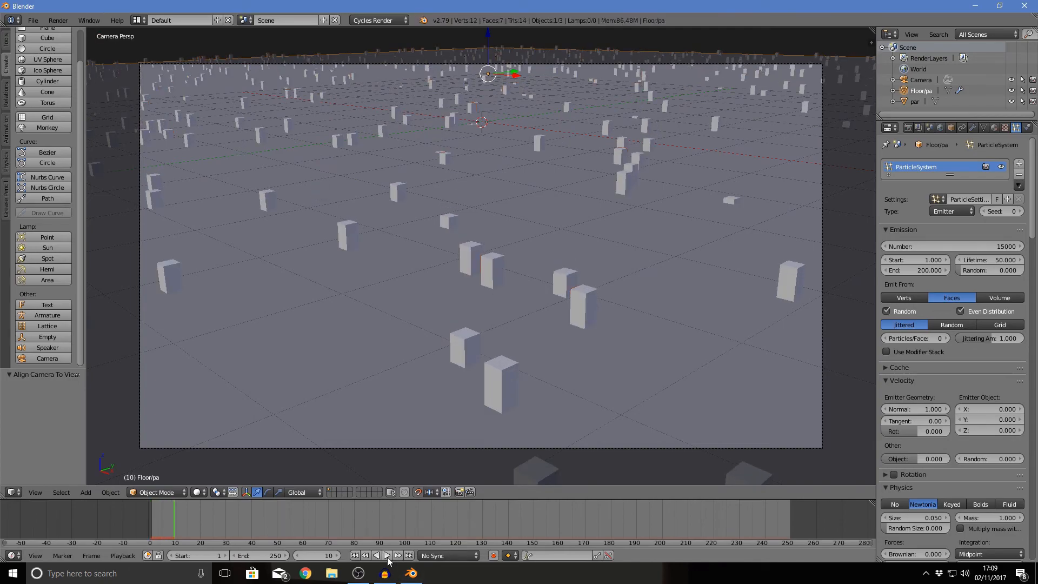
left_click(386, 555)
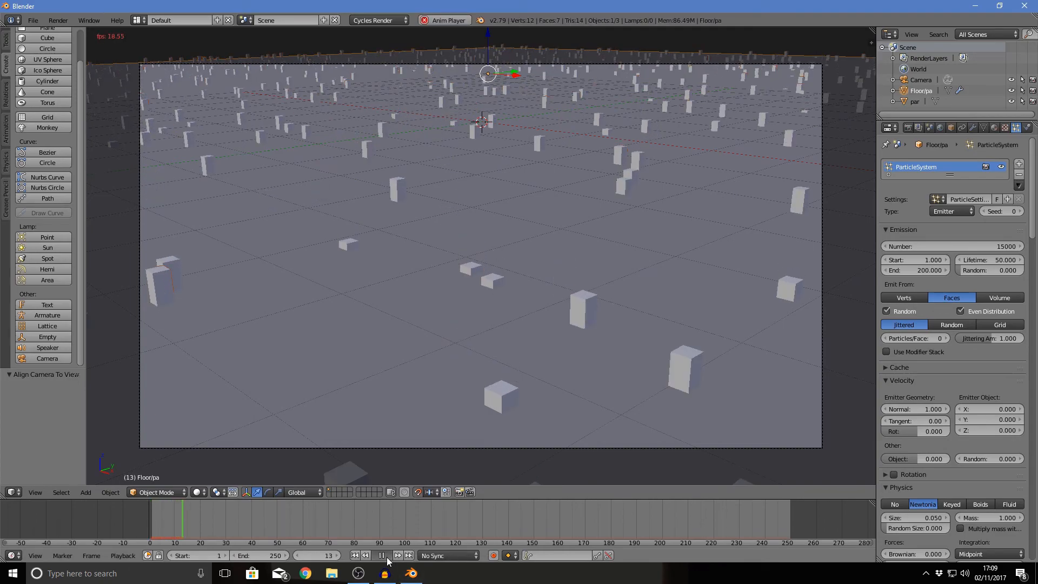
left_click(380, 555)
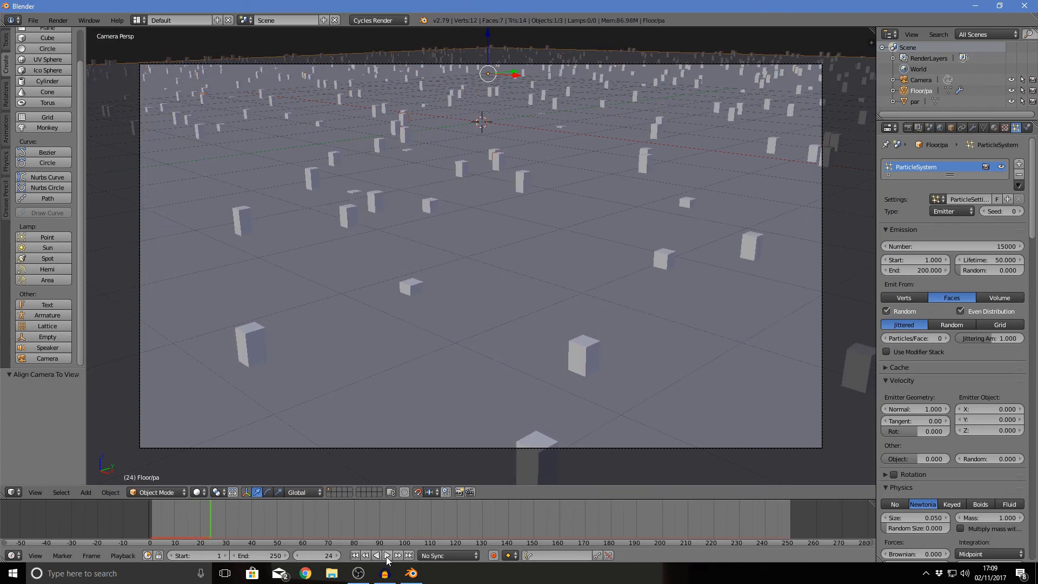
left_click(196, 493)
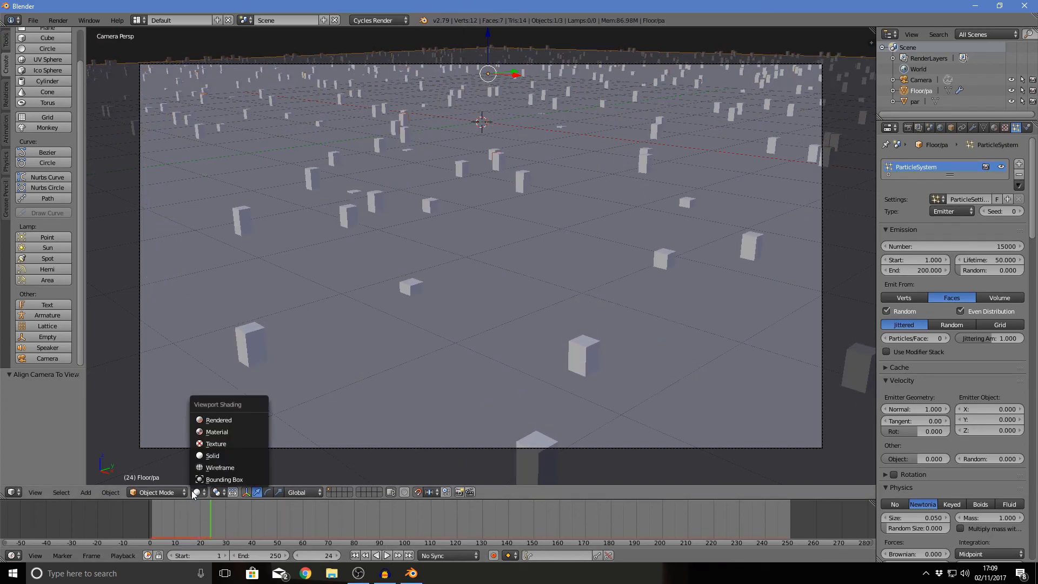
Step: Switch the viewport to Rendered shading and set render resolution to 100%
left_click(218, 420)
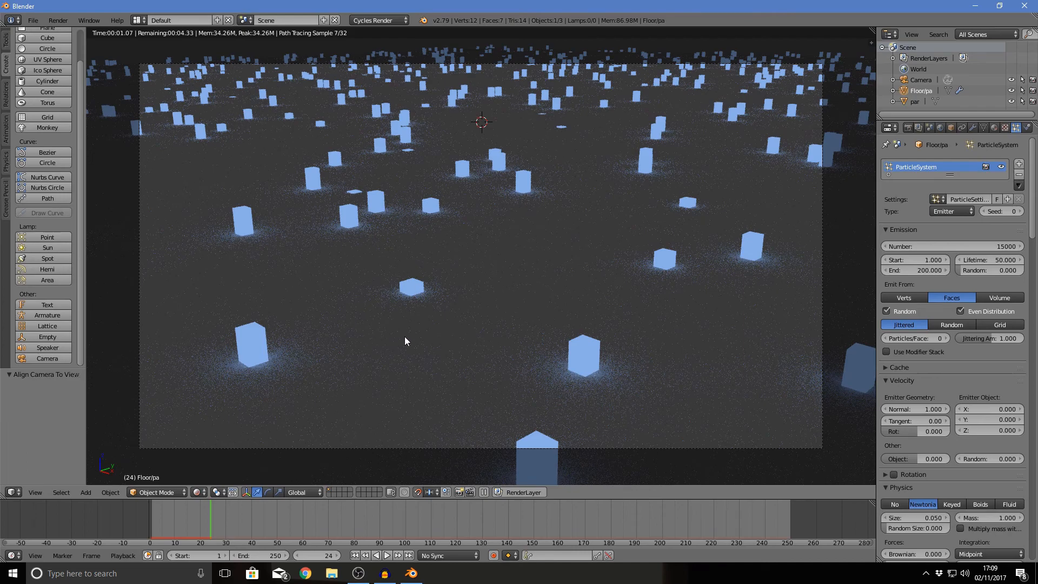
mouse_move(614, 248)
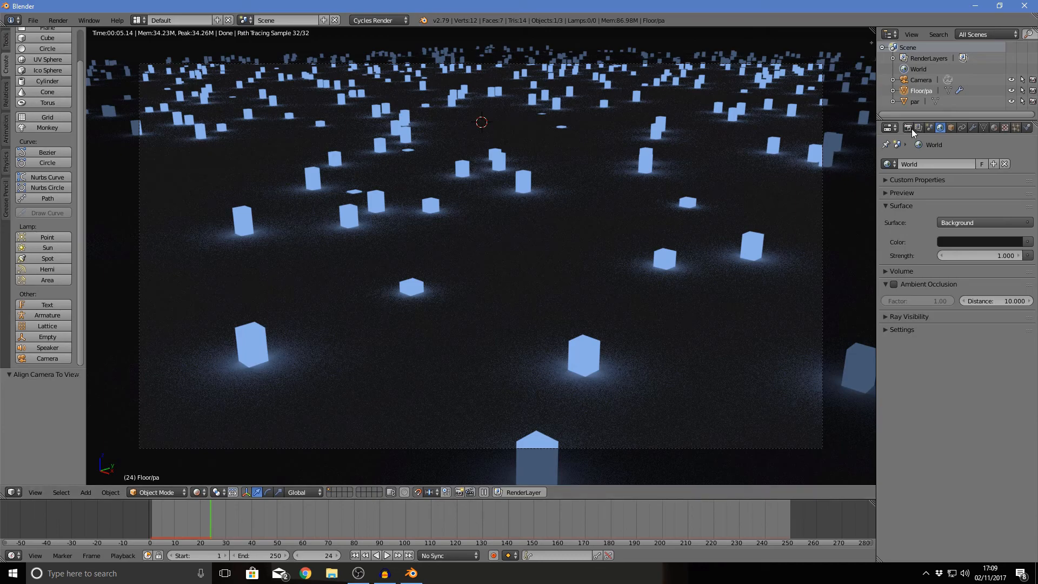
left_click(908, 127)
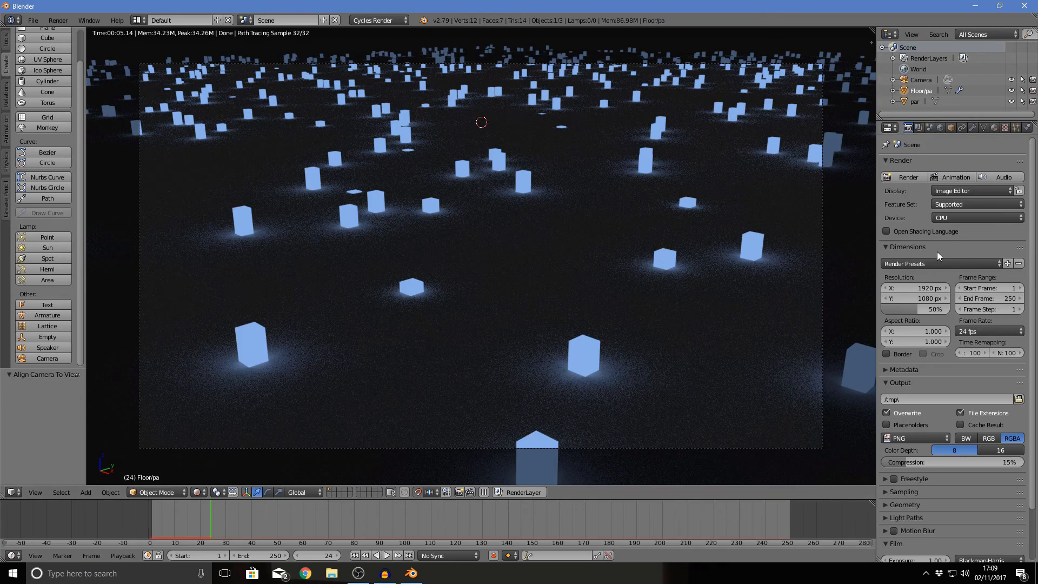
mouse_move(997, 324)
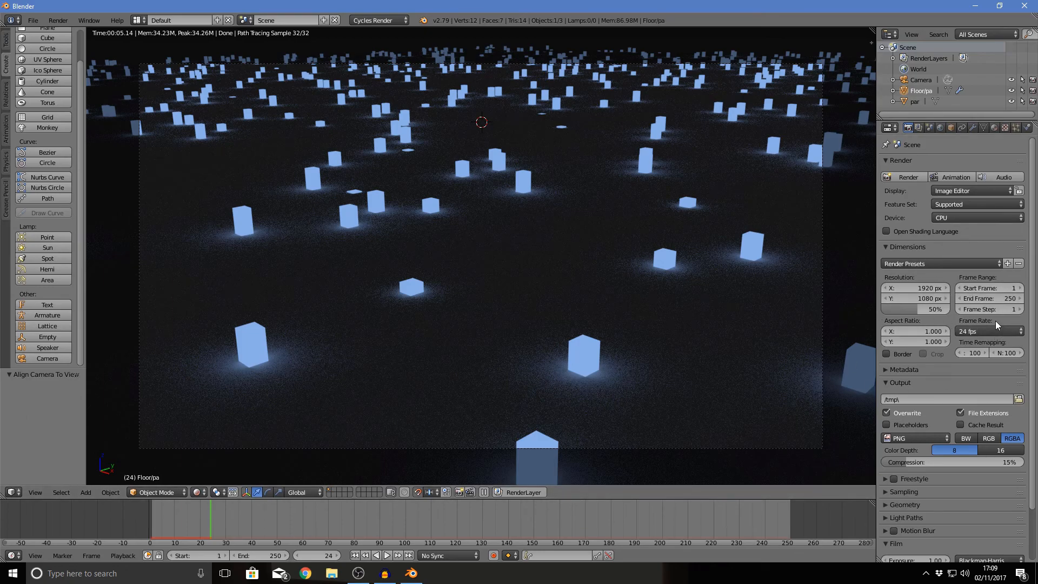
left_click(915, 310)
type("100")
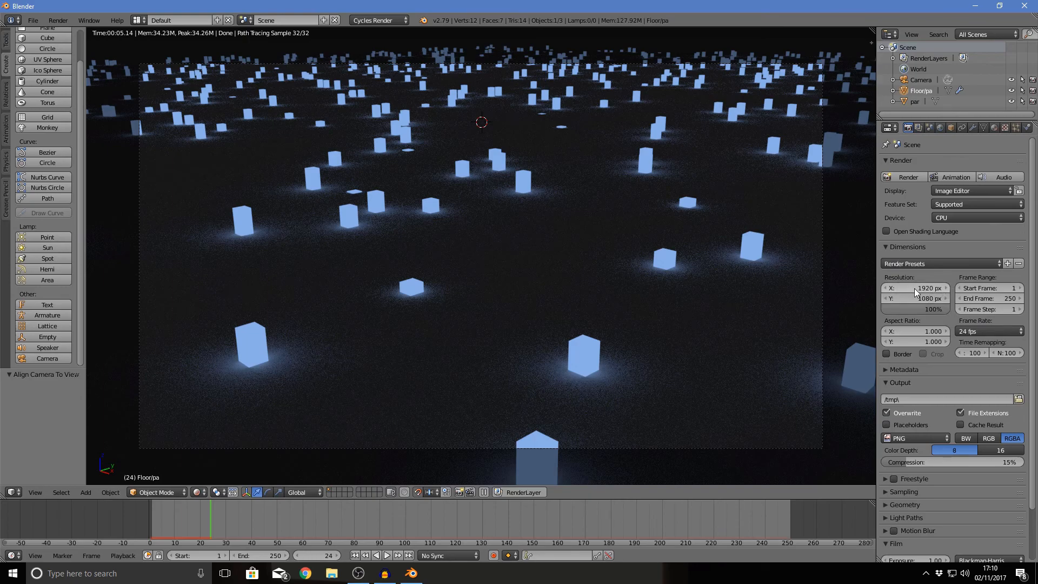
scroll("down", 3)
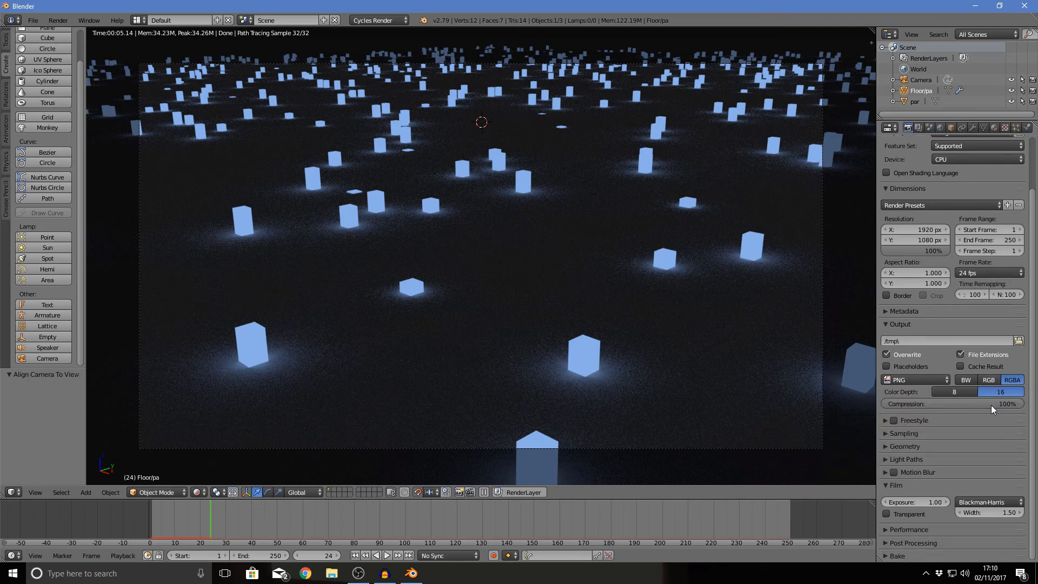
mouse_move(918, 472)
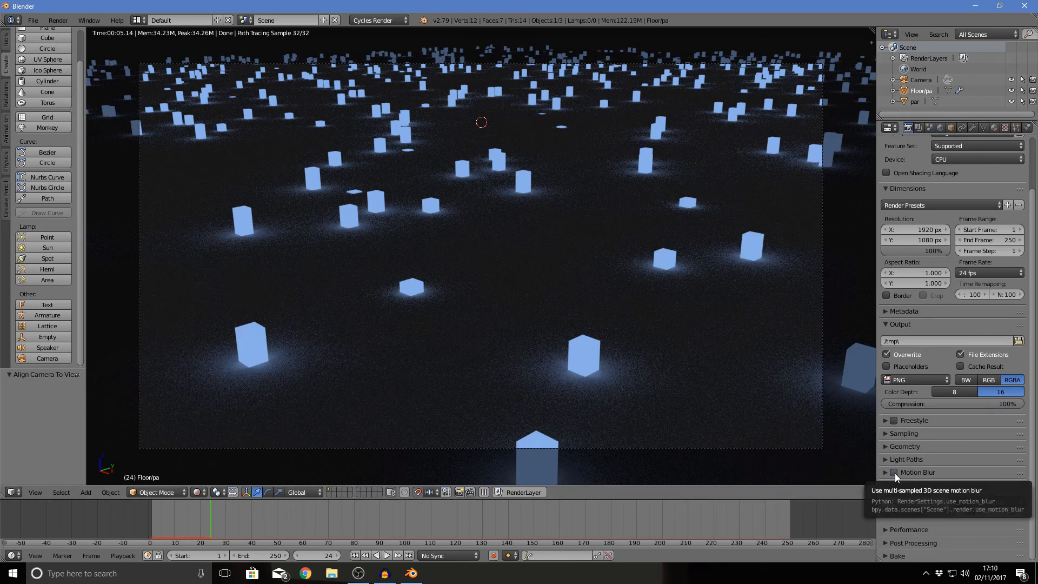
Step: Set 16-bit color depth, 100% compression and 2000 render samples
left_click(897, 485)
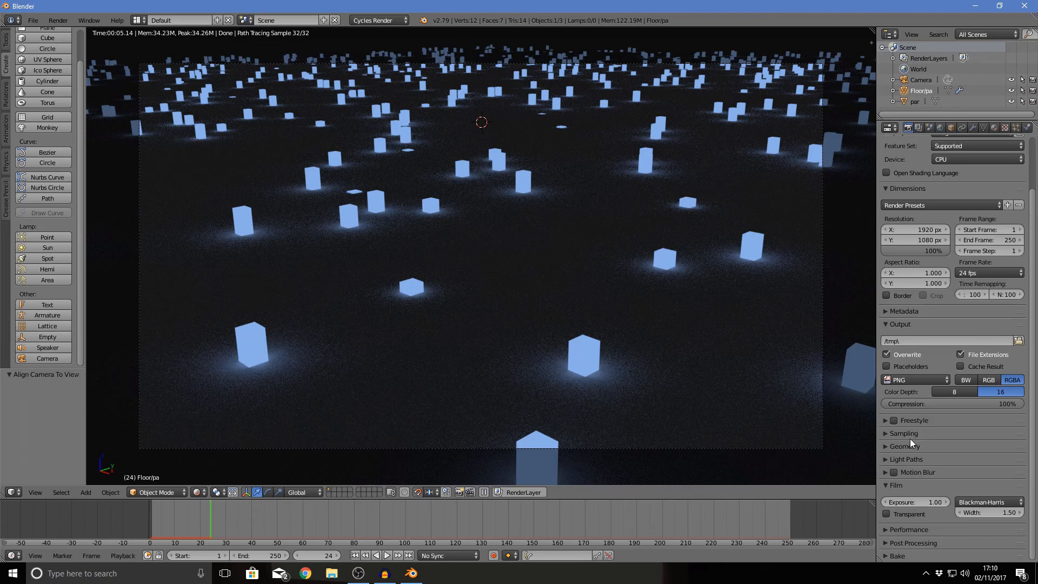
left_click(903, 433)
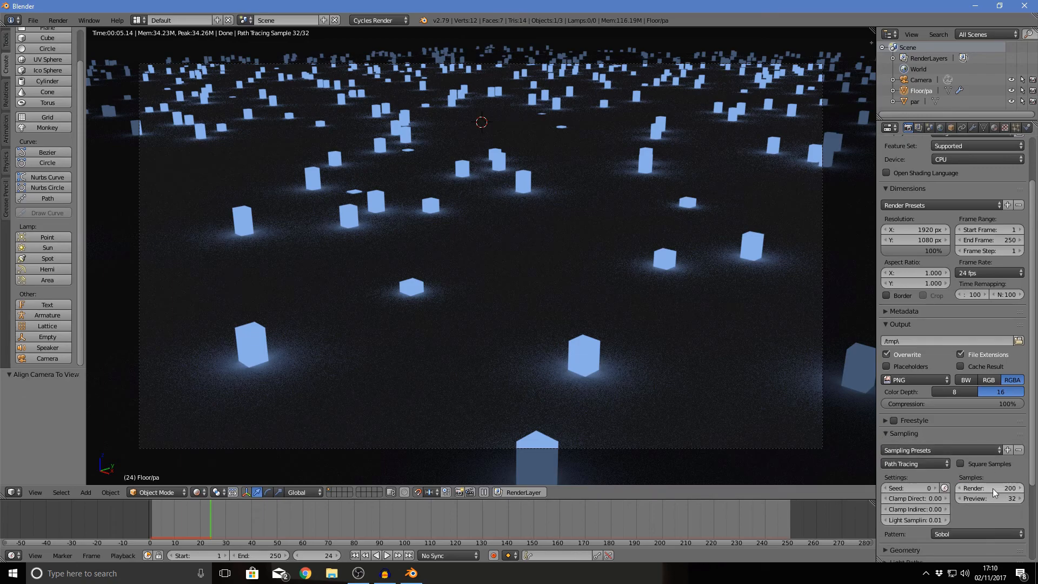
left_click(990, 488)
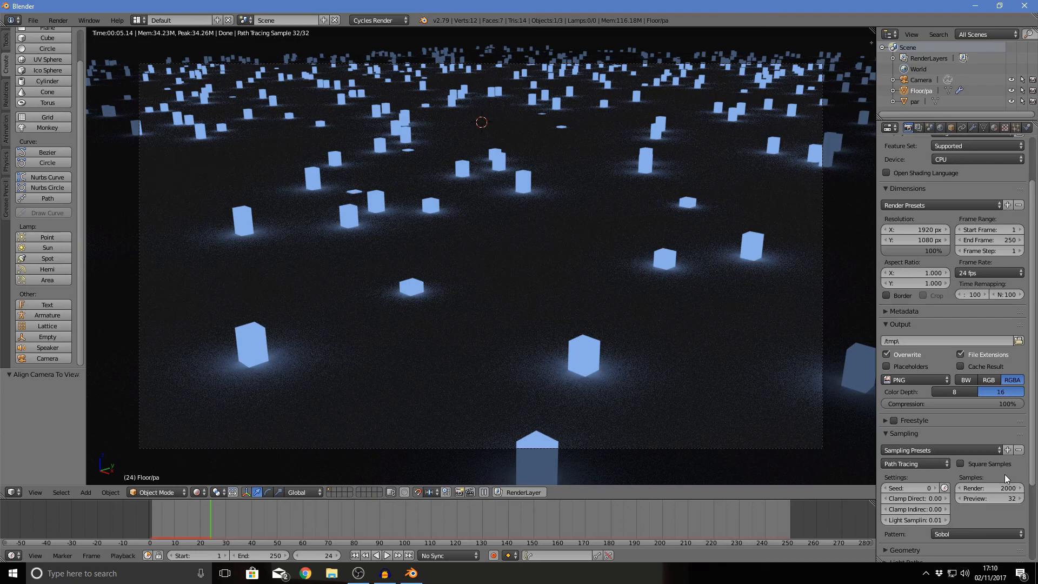
scroll("down", 3)
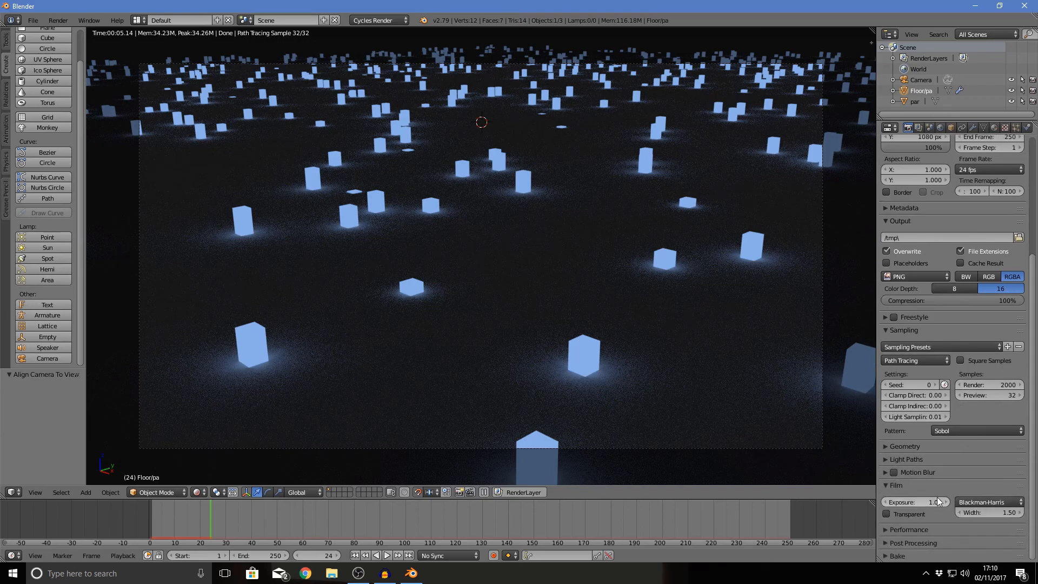
left_click(895, 485)
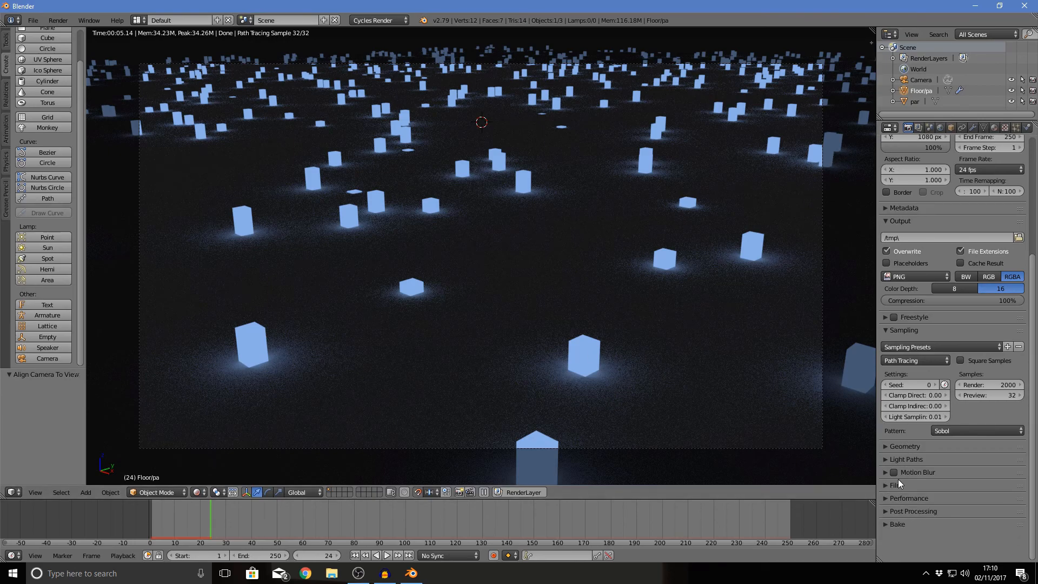
left_click(897, 524)
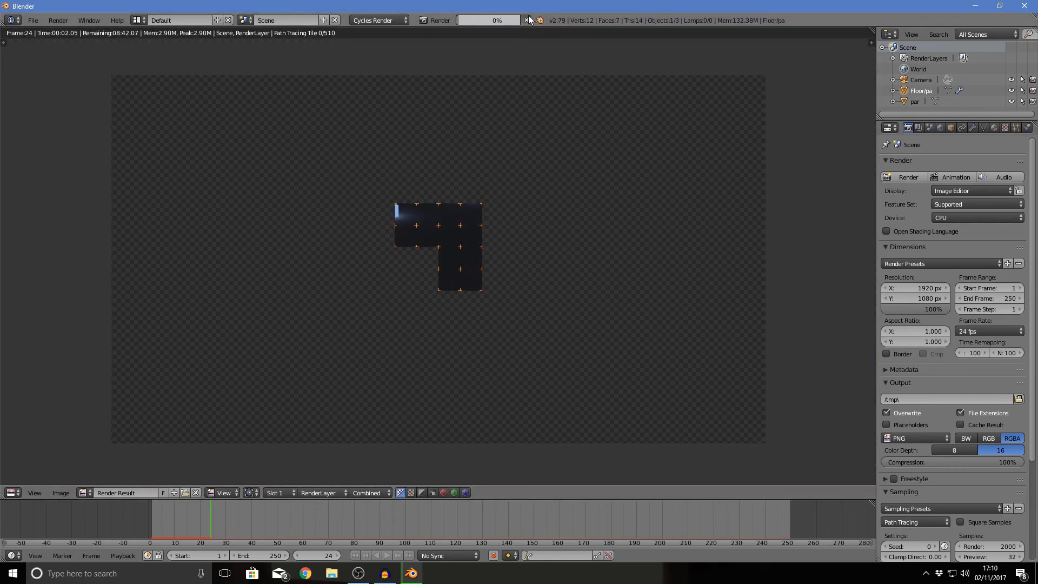
Step: Cancel the CPU render and switch to GPU Compute with 256×256 render tiles
left_click(973, 217)
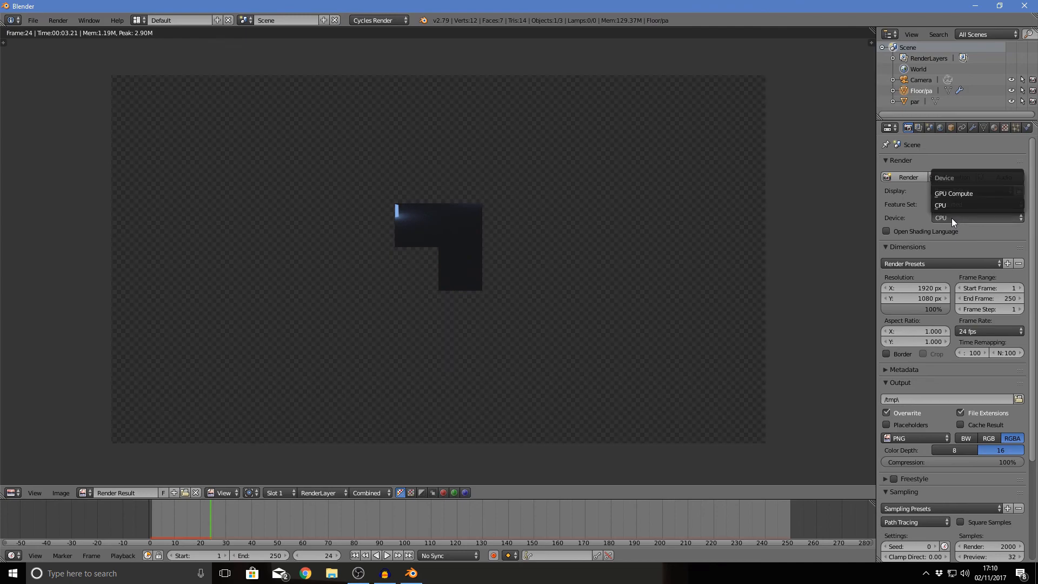
mouse_move(953, 192)
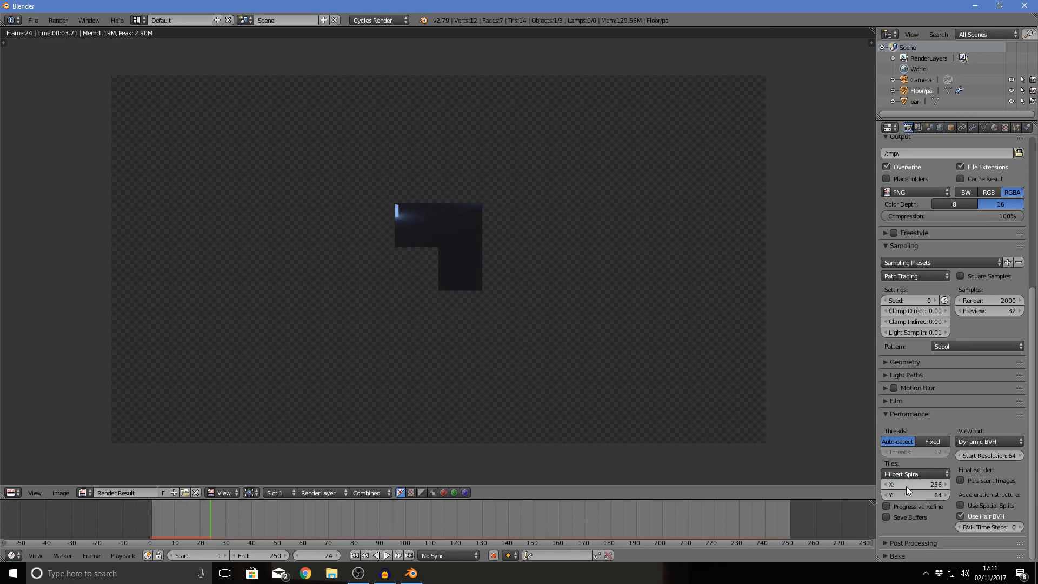
left_click(919, 495)
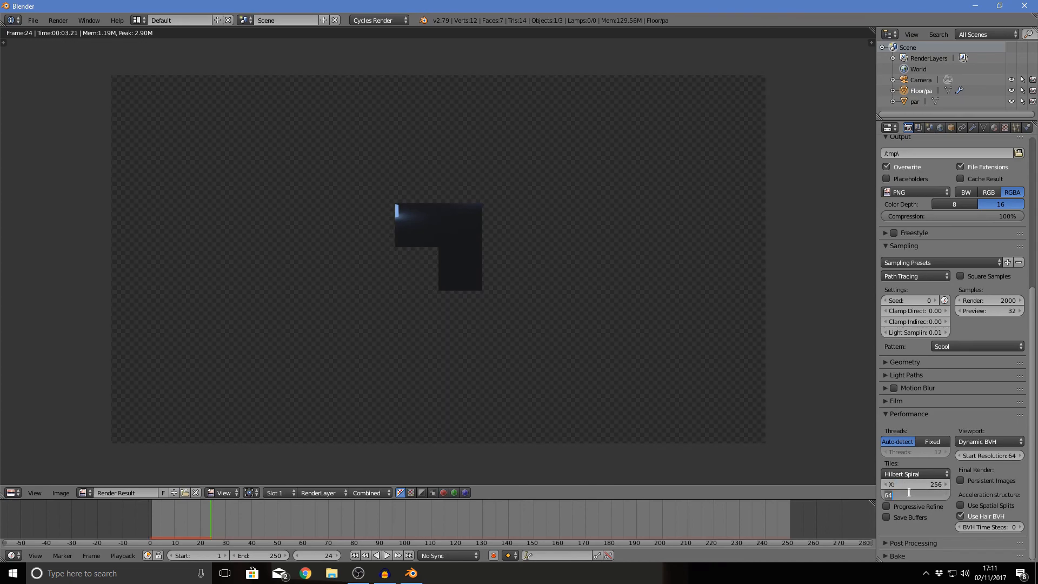
left_click(915, 495)
type("256")
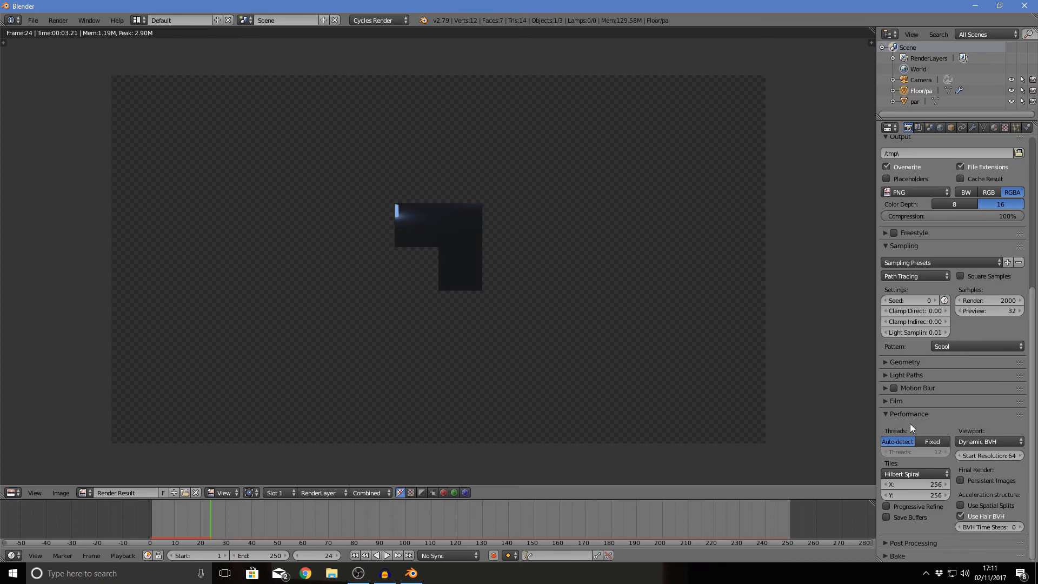
mouse_move(887, 417)
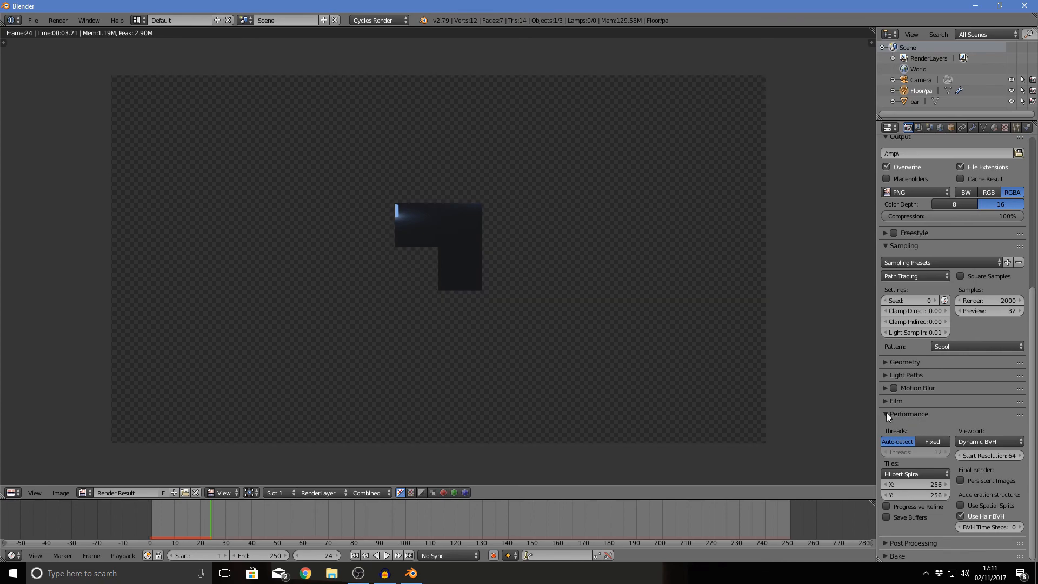
scroll("up", 3)
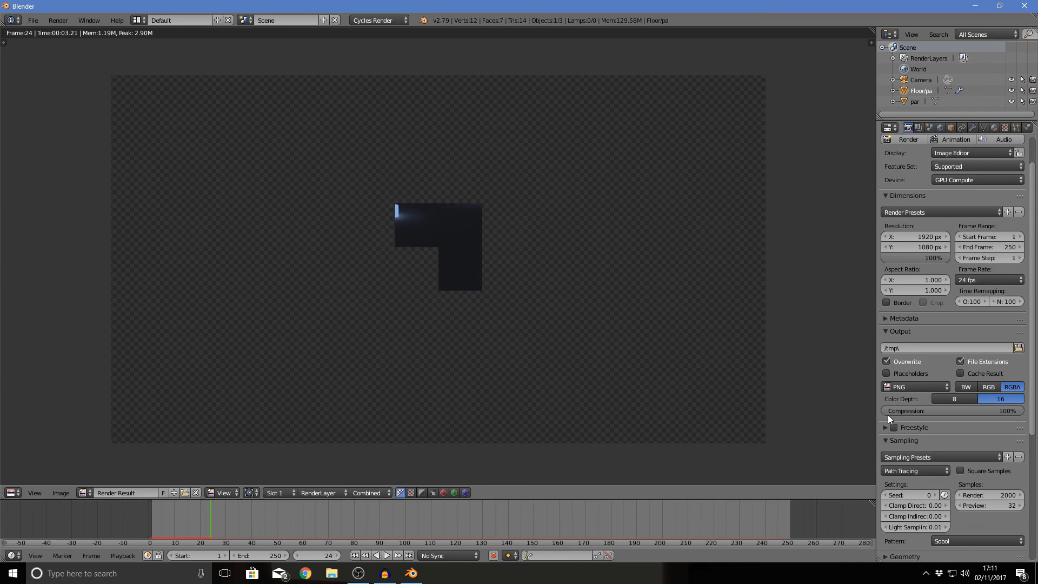
scroll("up", 3)
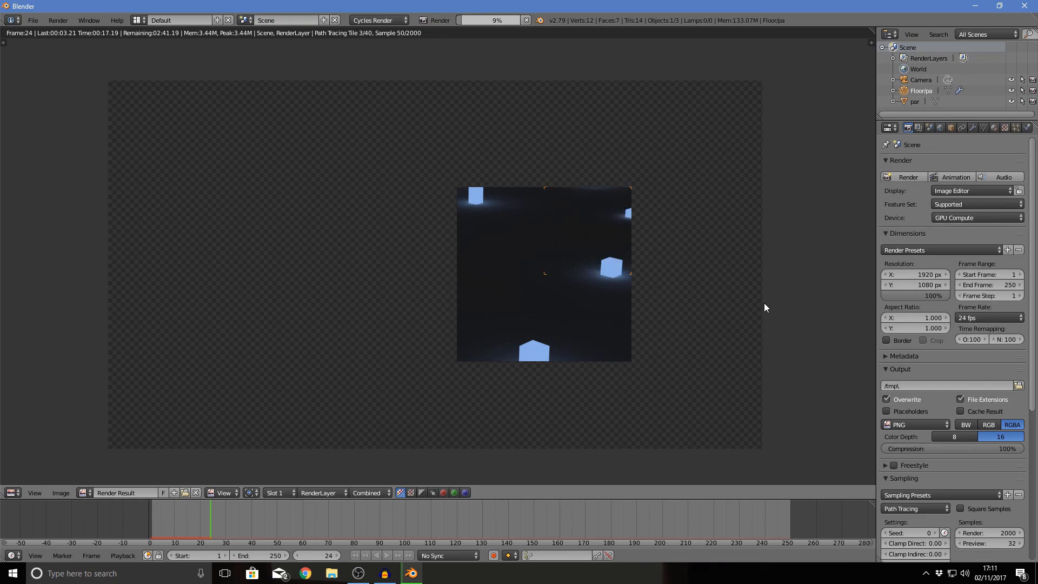
mouse_move(871, 176)
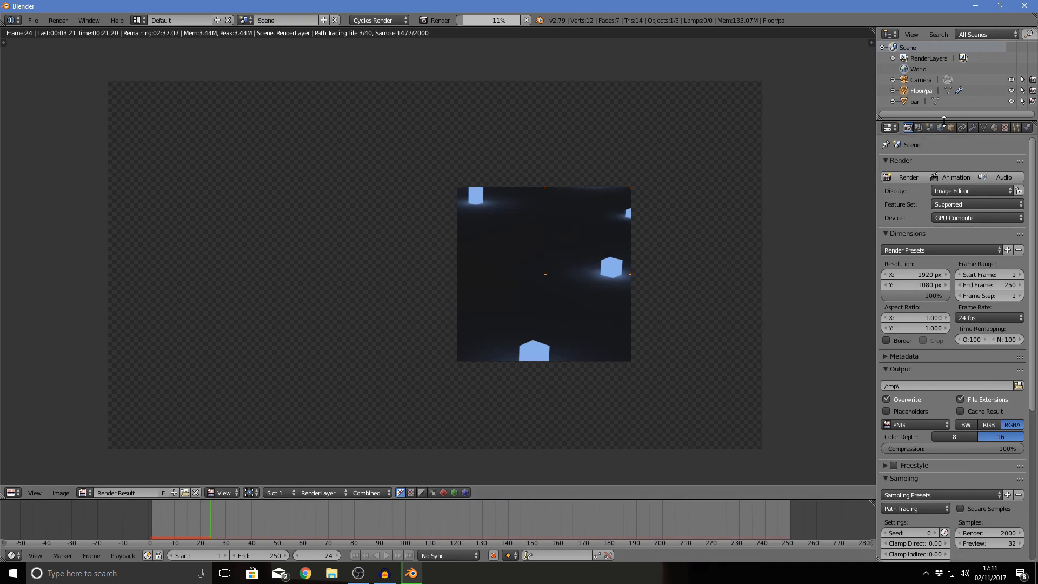
Step: Switch the main area from the render result back to the 3D View
left_click(918, 127)
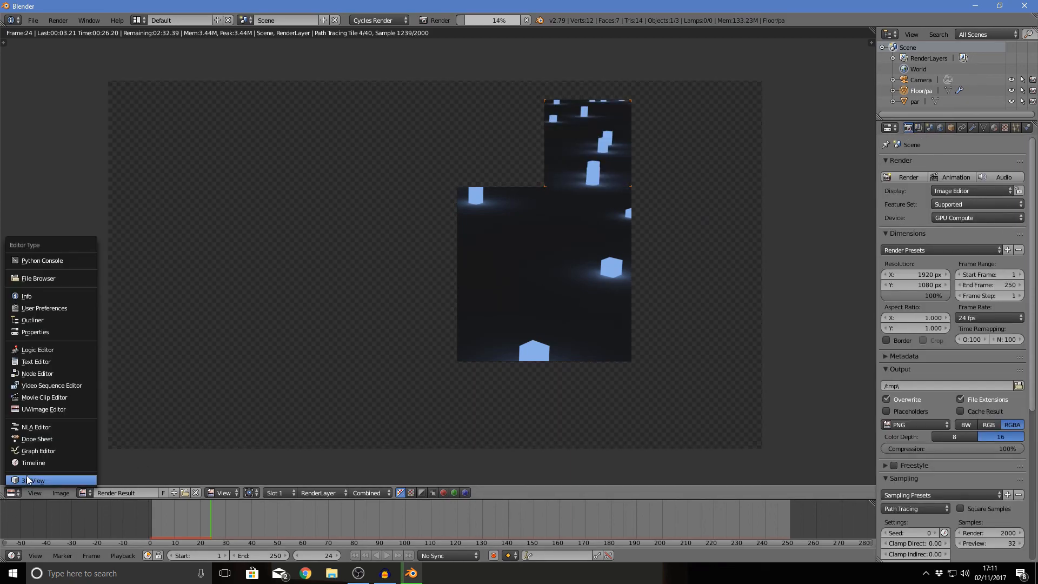
left_click(33, 481)
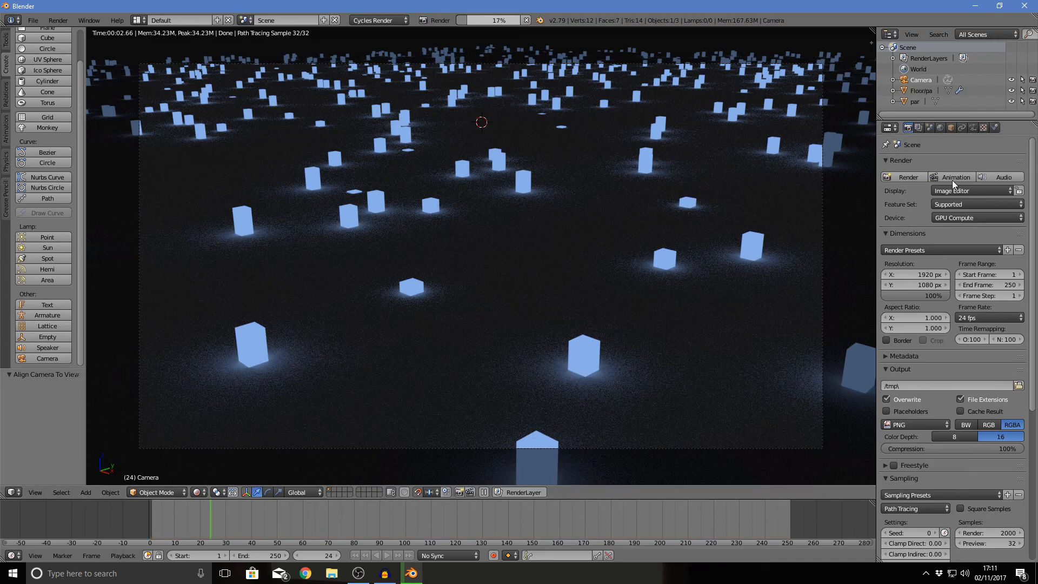
Step: Open the camera's depth of field settings and switch the viewport to rendered shading
left_click(972, 127)
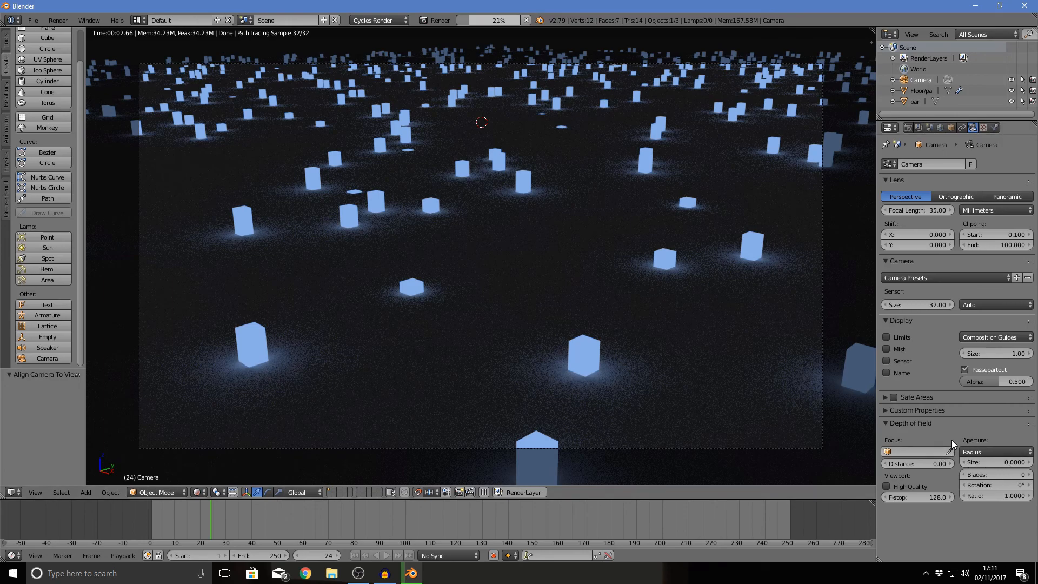
left_click(528, 20)
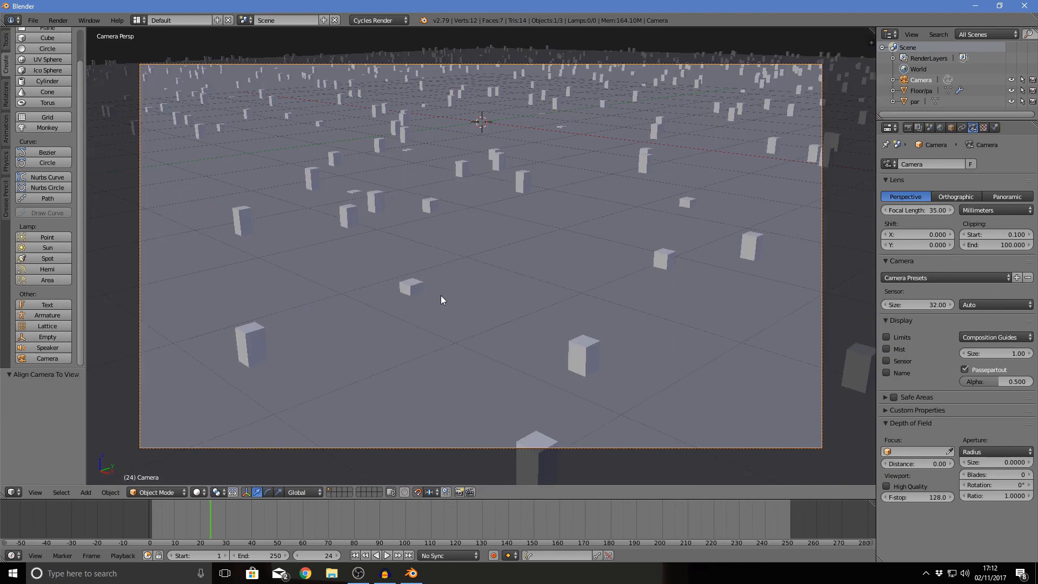
left_click(206, 492)
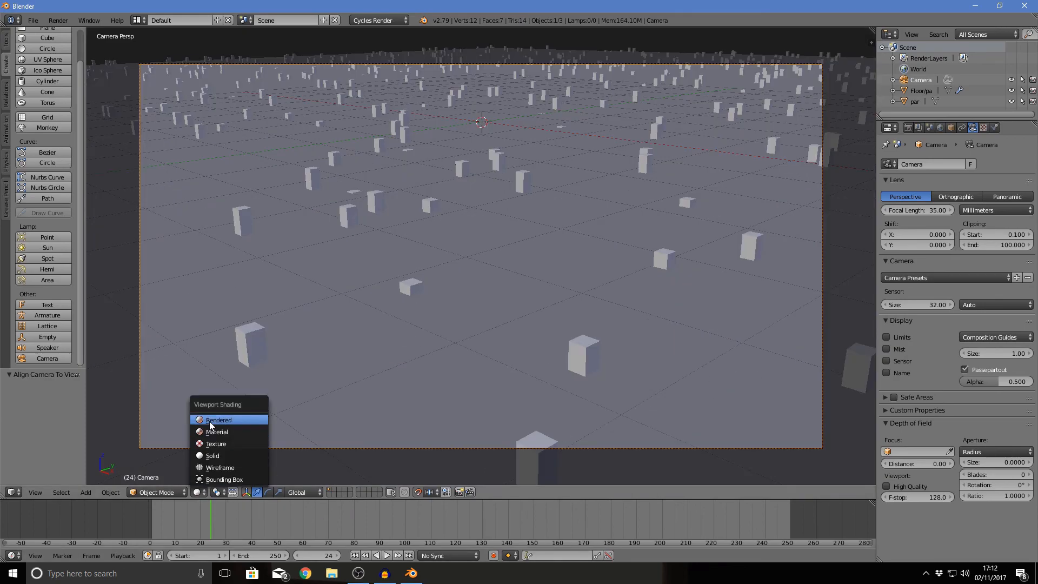
left_click(219, 419)
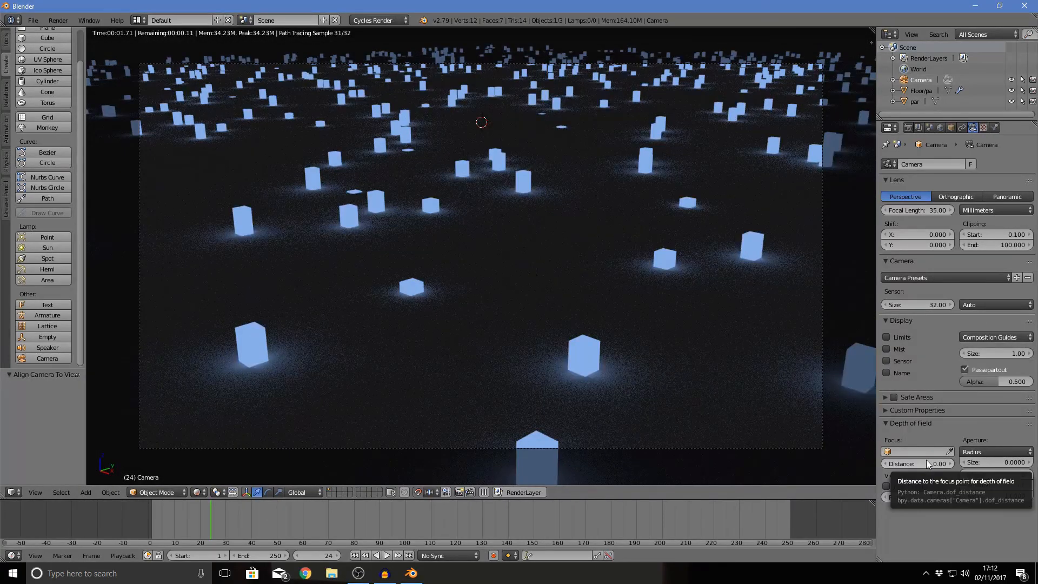
Step: Set depth of field focus distance to 4.40 and aperture size to 0.0100
left_click(993, 452)
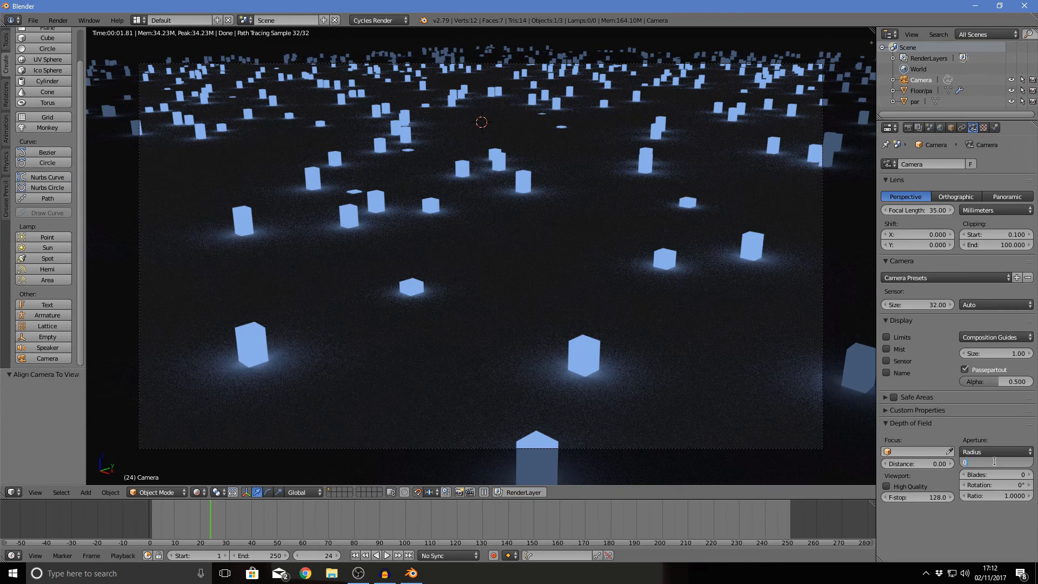
left_click(993, 463)
type(".0200")
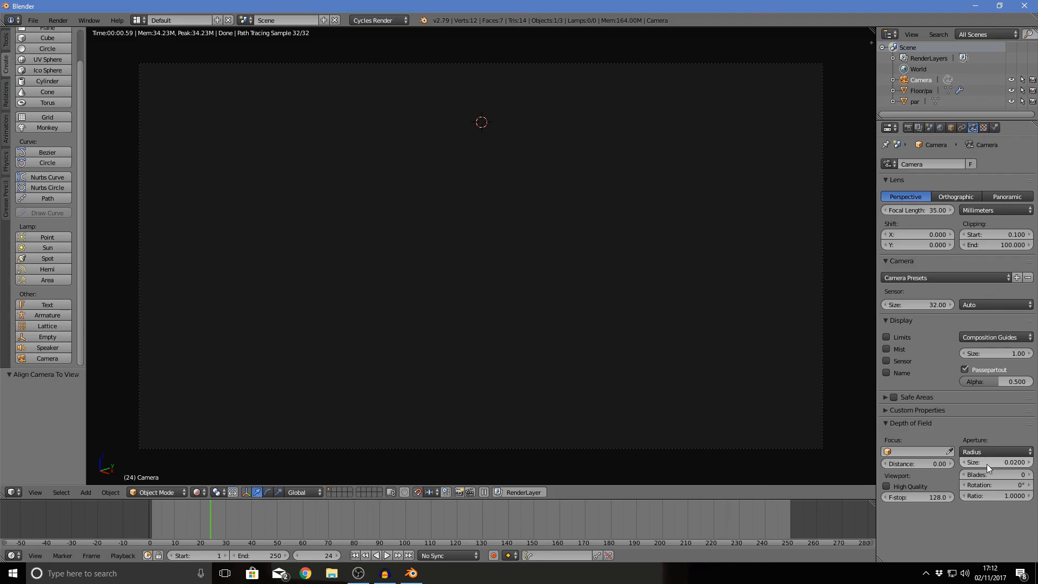
mouse_move(917, 464)
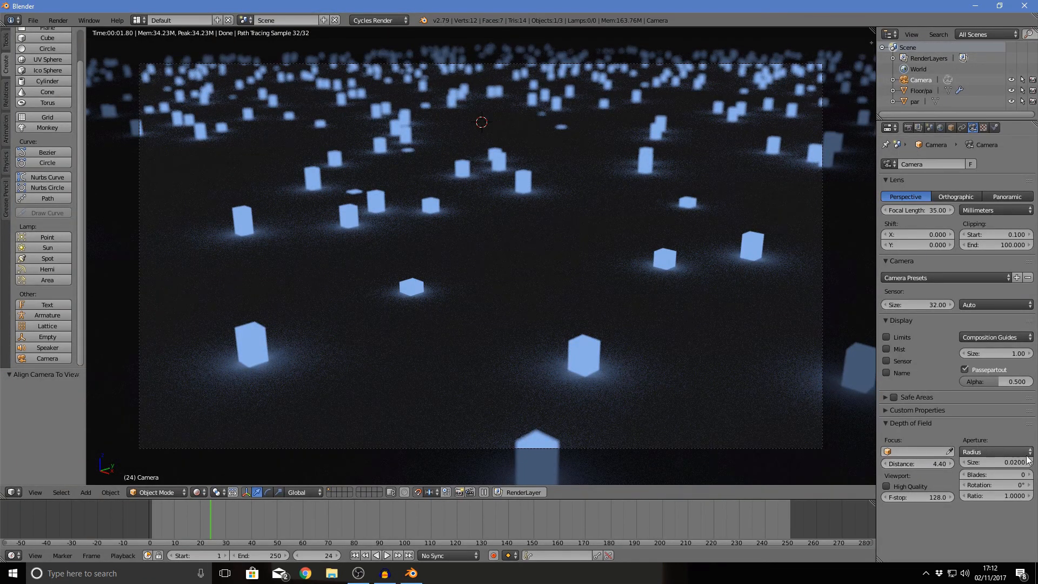
left_click(993, 461)
type("0.0150")
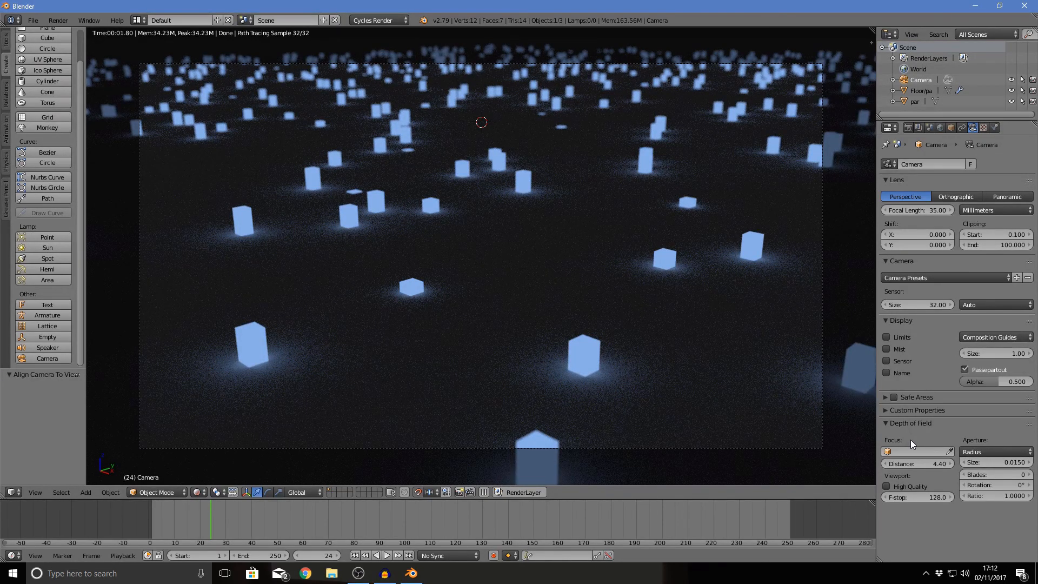
left_click(993, 452)
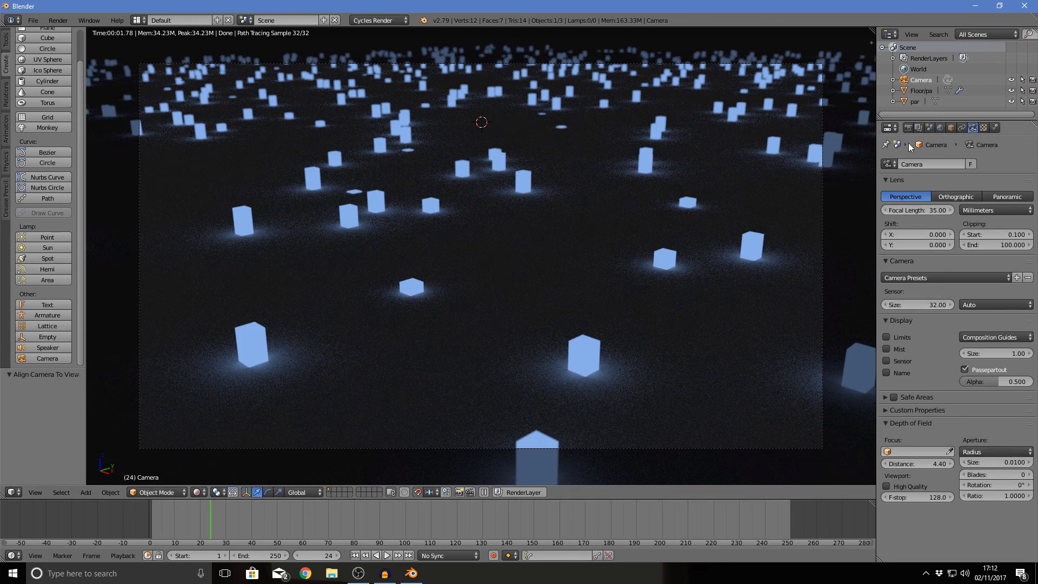
left_click(32, 20)
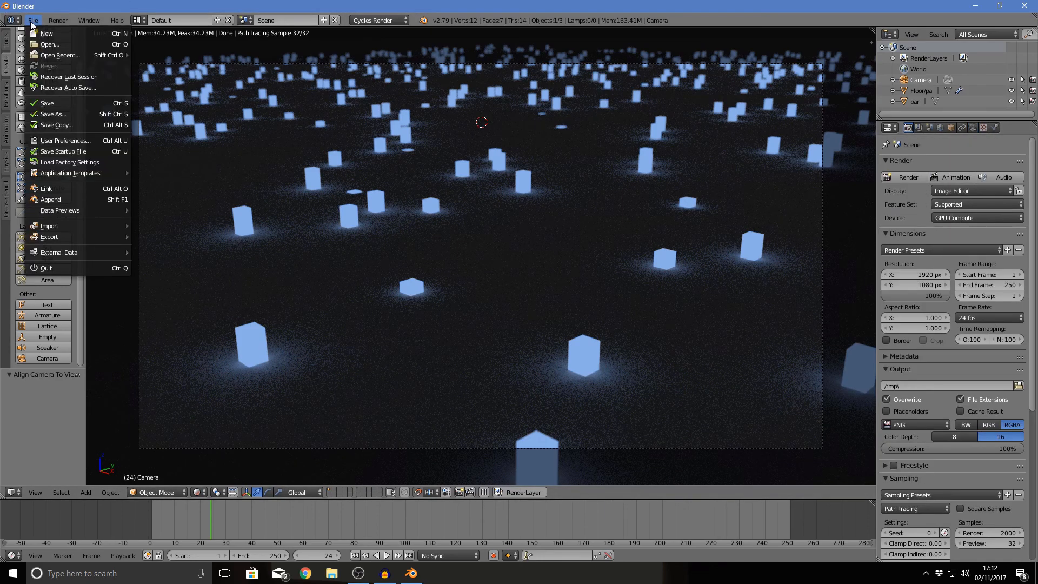
Step: Save the scene as 'Light floor.blend' in the blender\Light floor folder
left_click(52, 114)
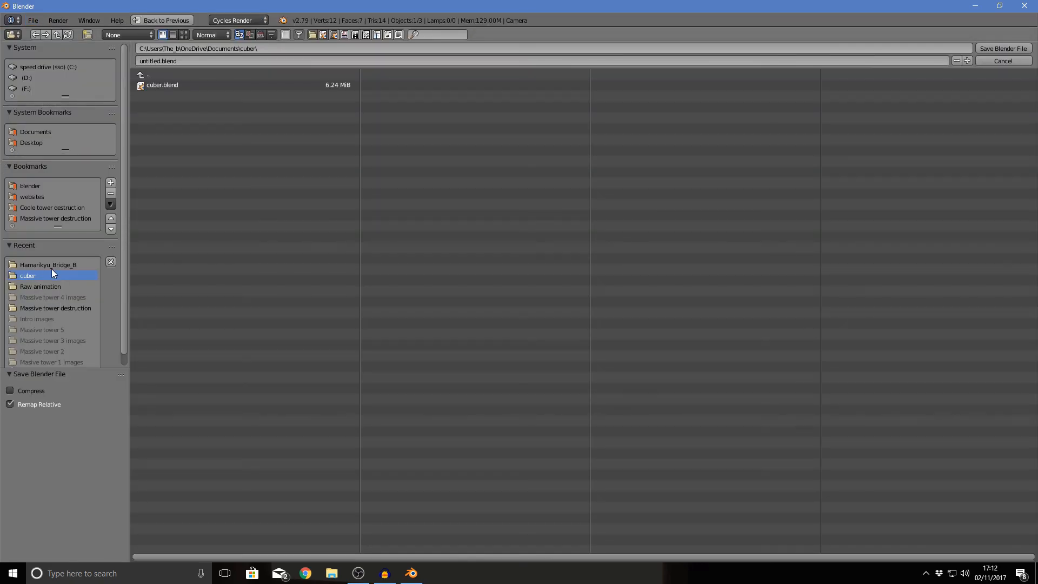
left_click(30, 185)
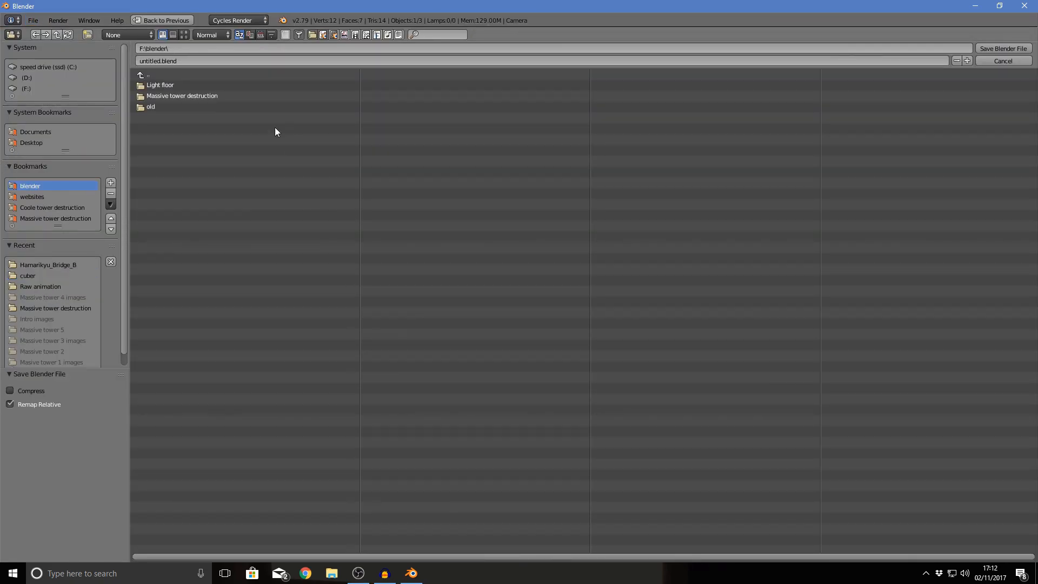
double_click(160, 85)
type("Light floor")
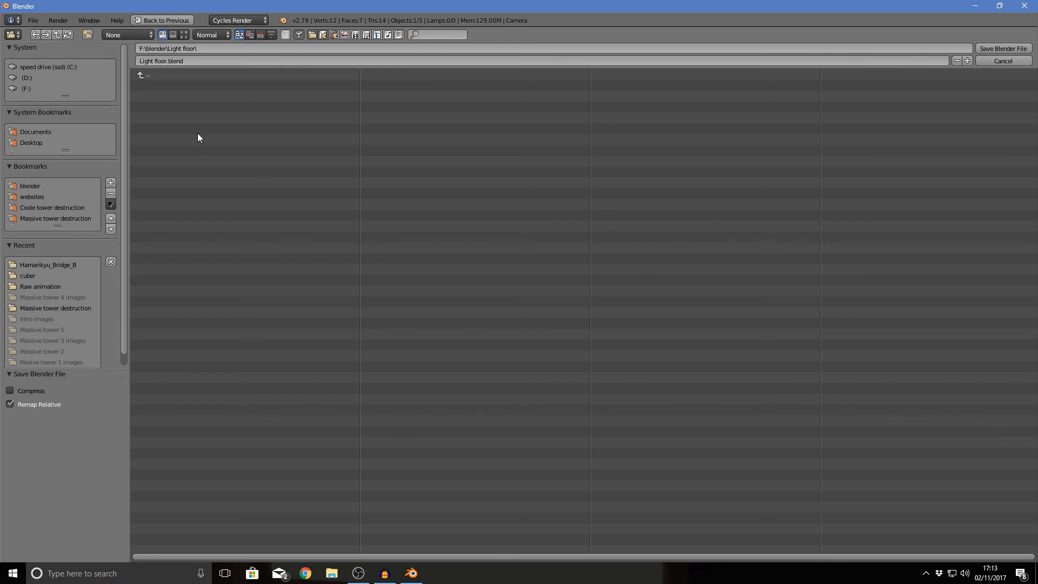
left_click(1002, 48)
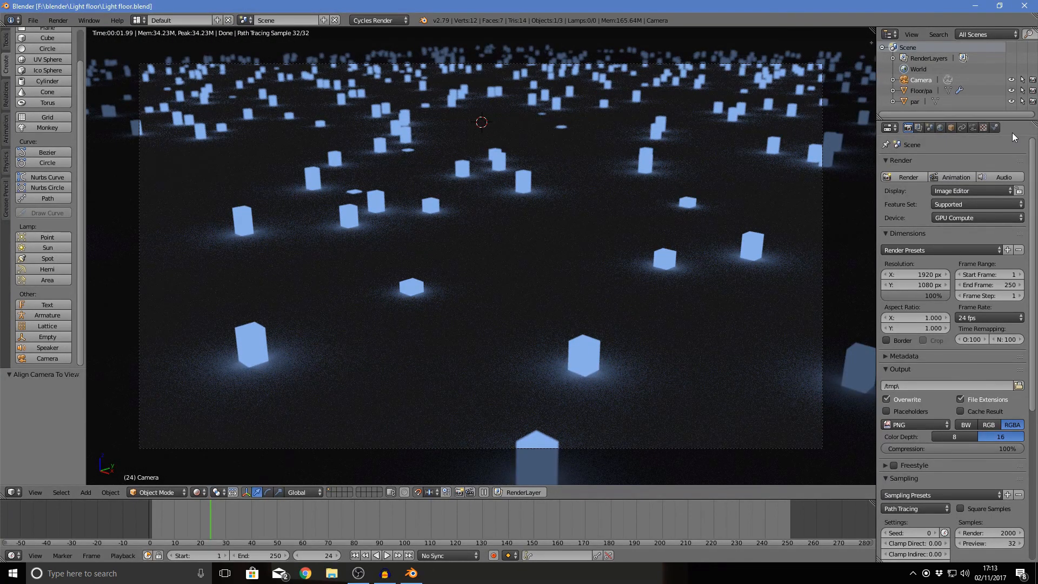
Step: Set start and end frame to 24 and browse to the blender folder for output
scroll("down", 3)
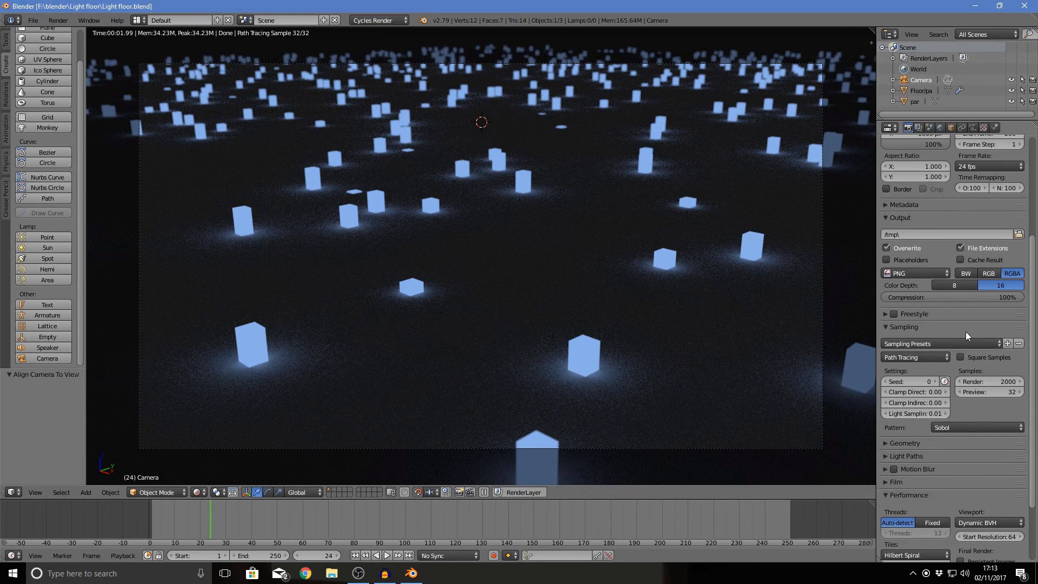
scroll("down", 3)
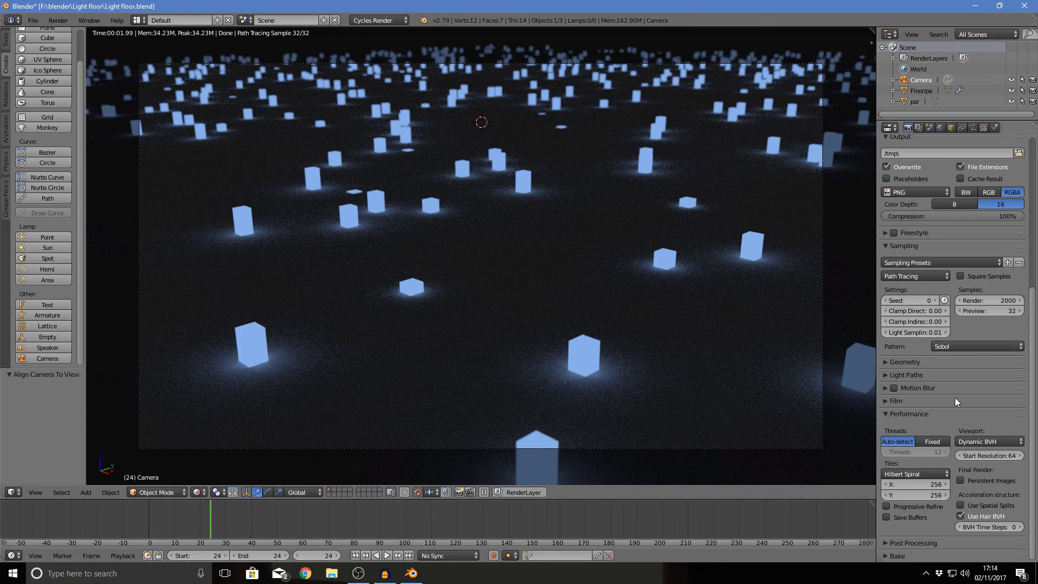
scroll("up", 3)
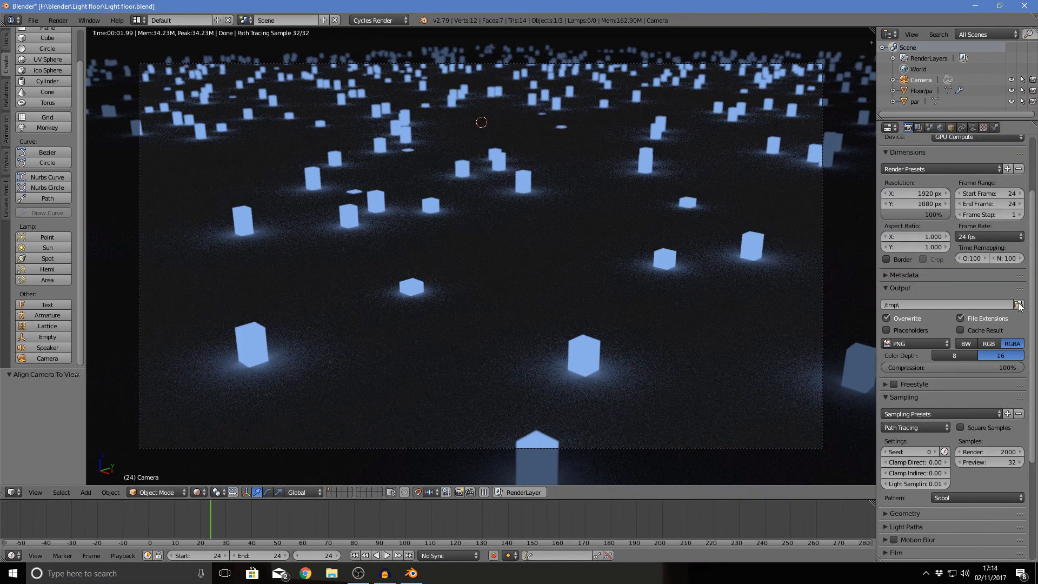
left_click(1019, 305)
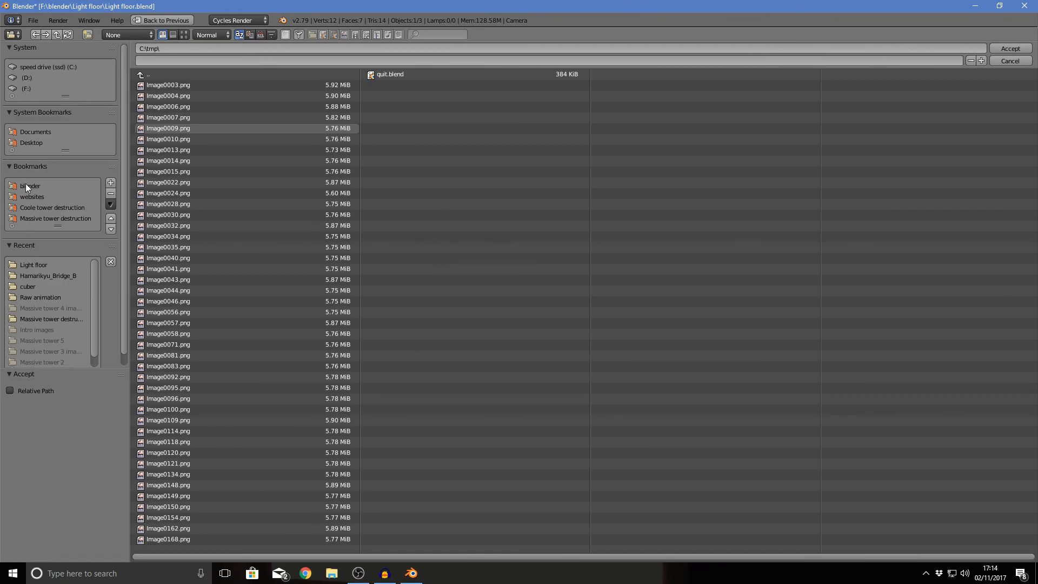
left_click(33, 264)
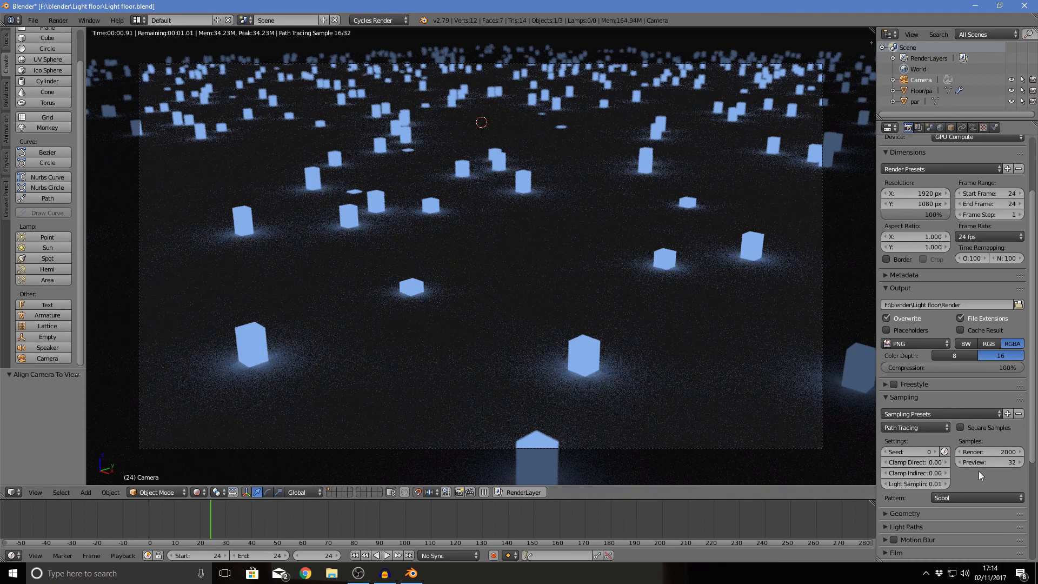
Step: Set output to F:\blender\Light floor\Render and start rendering frame 24
scroll("down", 3)
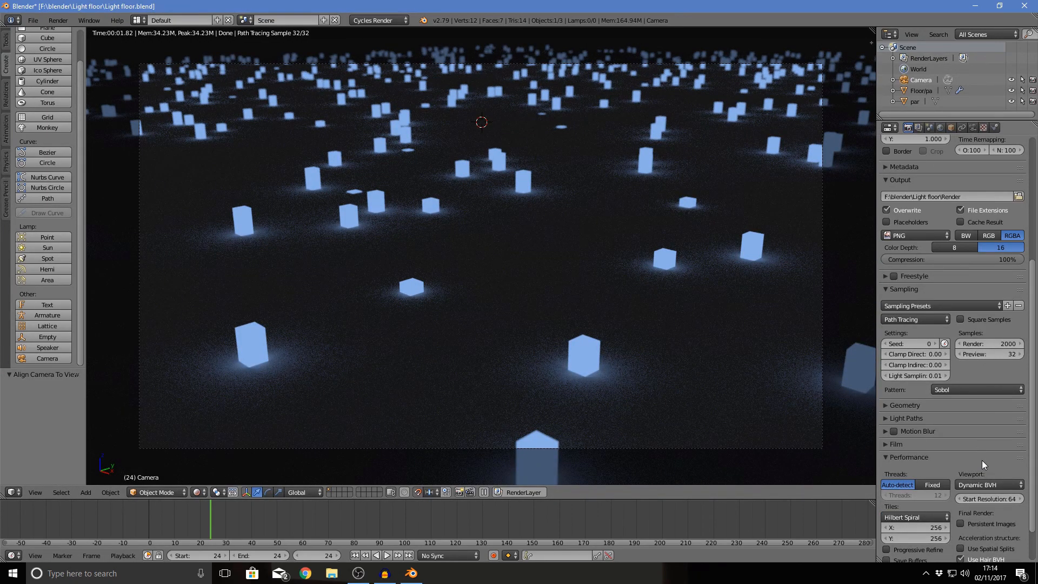
scroll("down", 3)
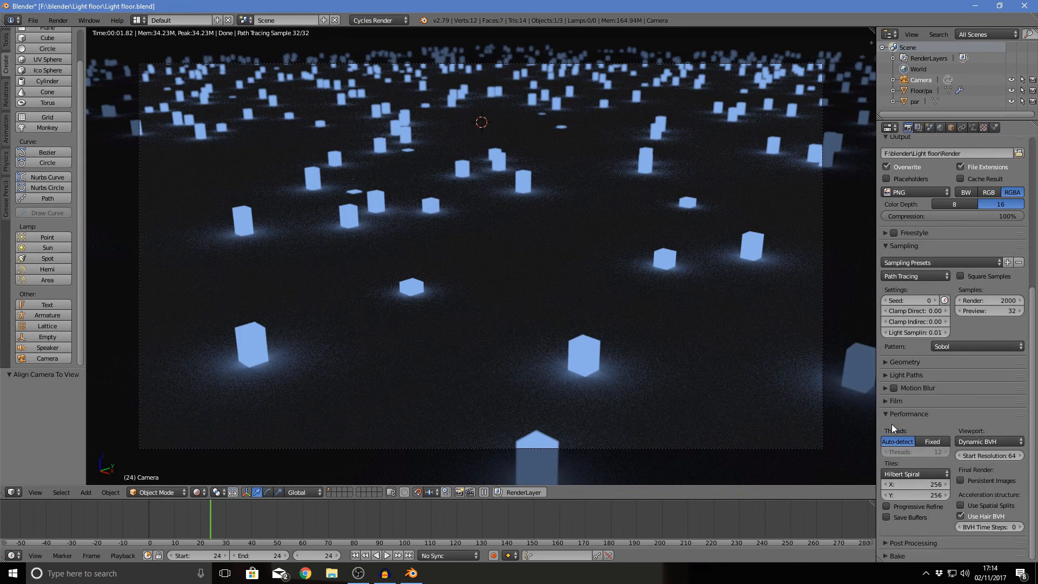
scroll("up", 3)
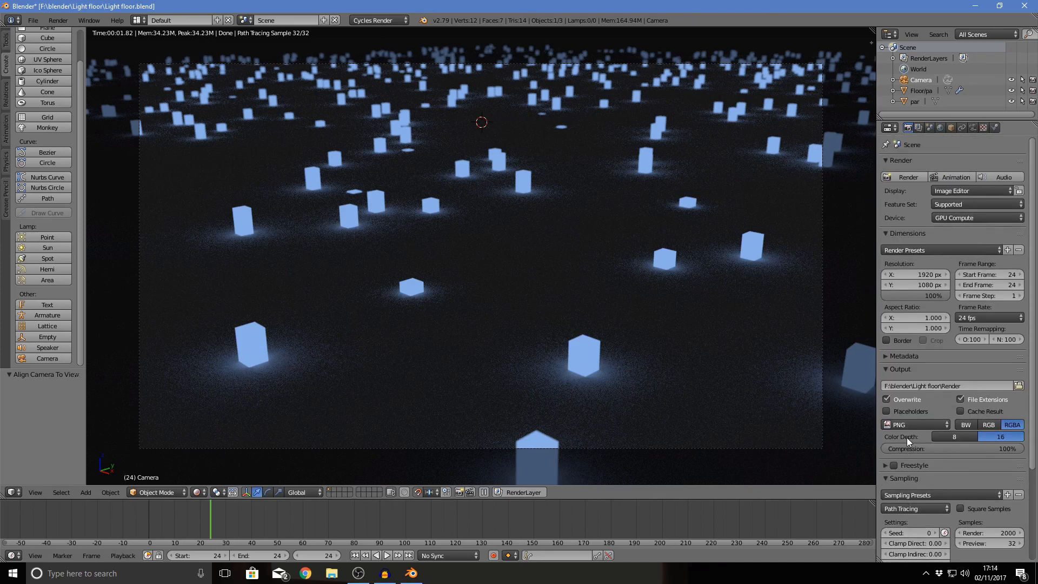
left_click(908, 177)
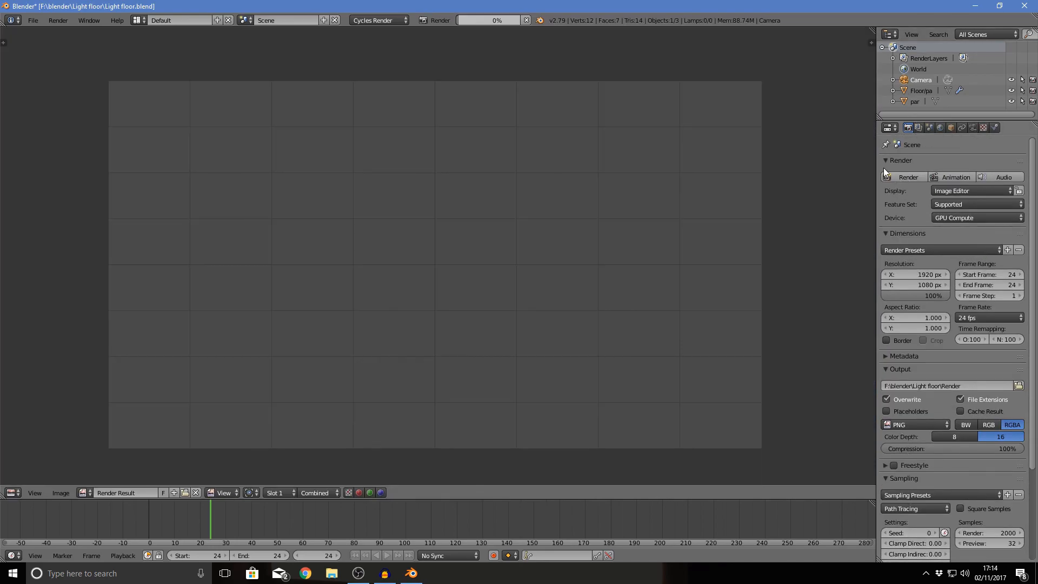
Step: Review Texture, Physics, camera depth of field and Render settings while frame 24 renders
left_click(439, 20)
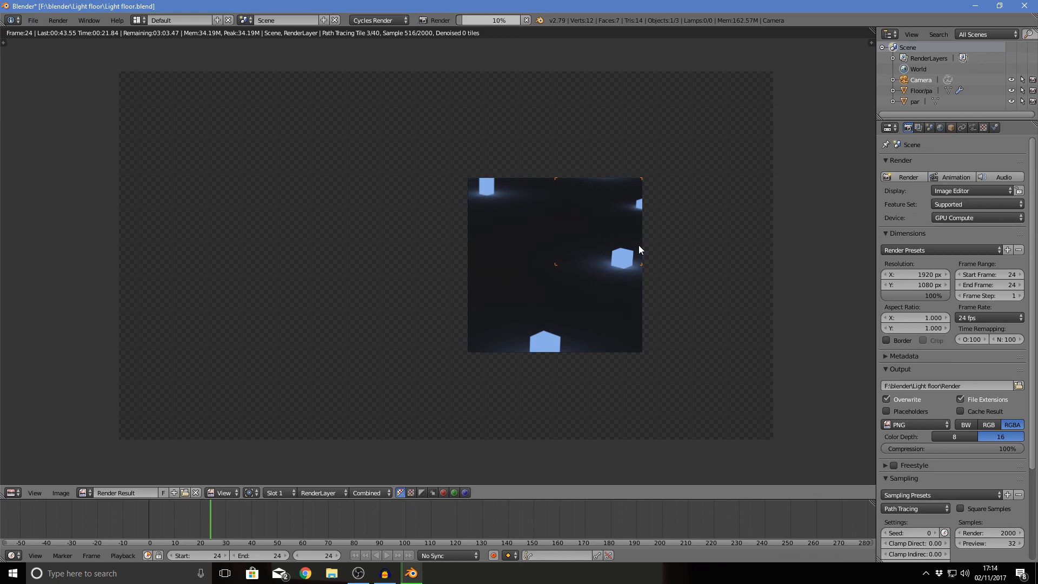
left_click(985, 127)
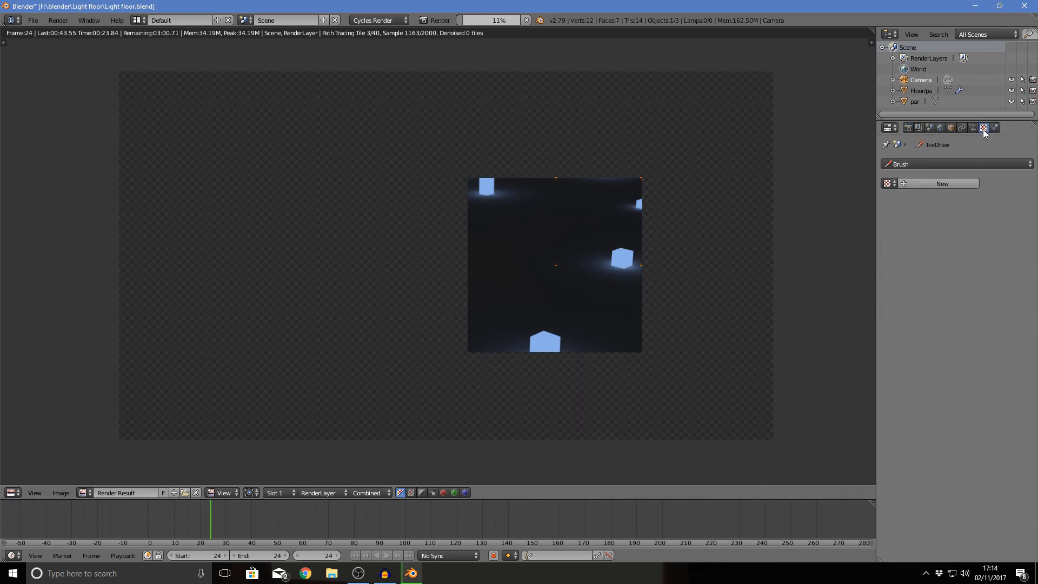
left_click(994, 127)
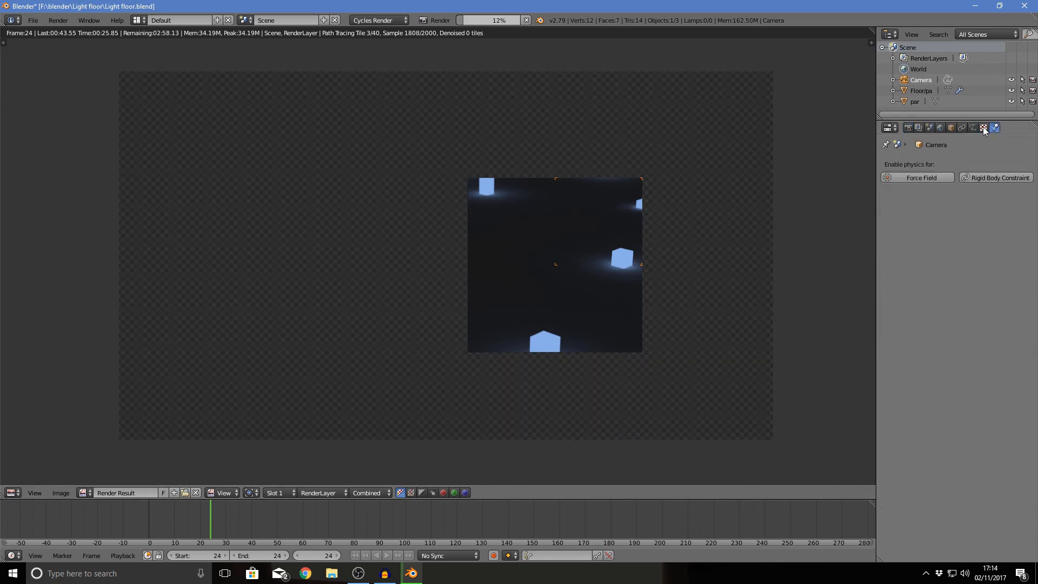
left_click(907, 128)
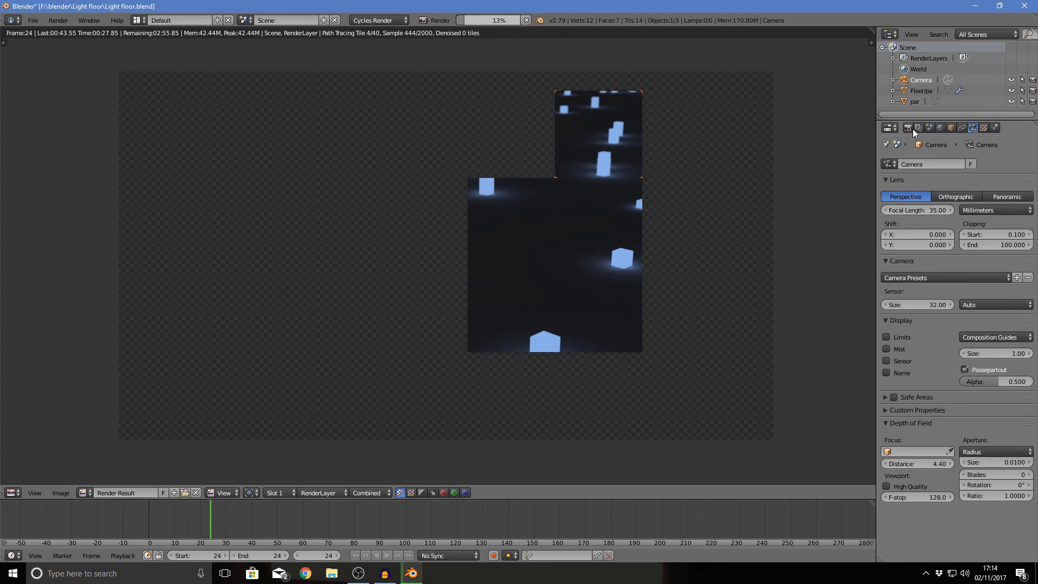
left_click(890, 127)
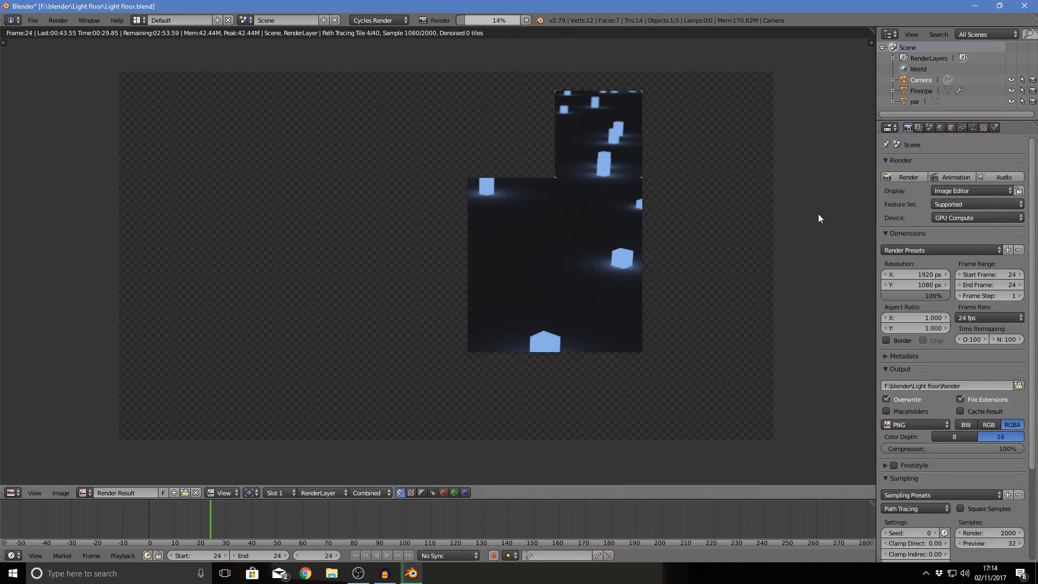